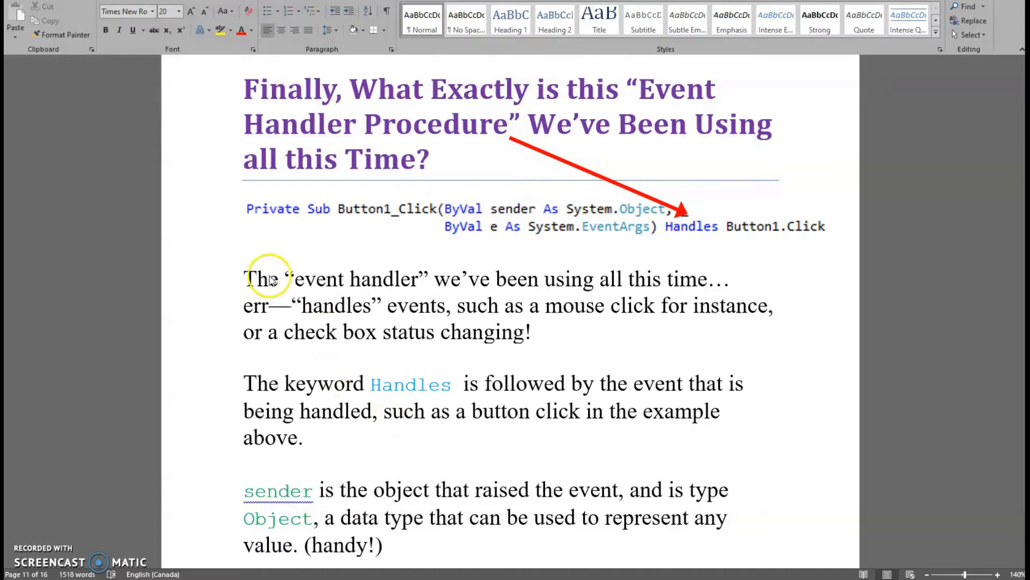
{"action": "mouse_move", "coordinate": [567, 161]}
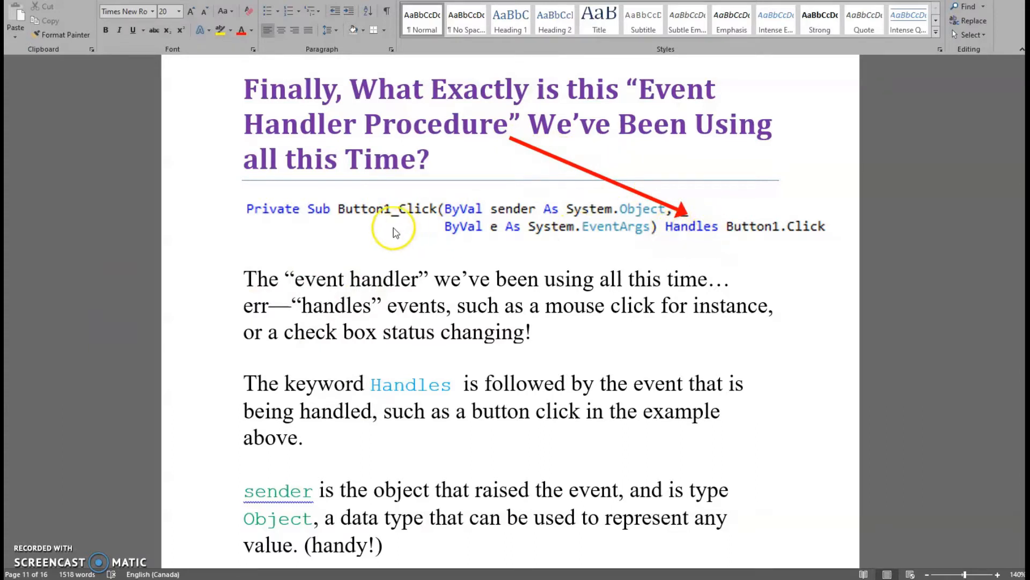
{"action": "mouse_move", "coordinate": [829, 241]}
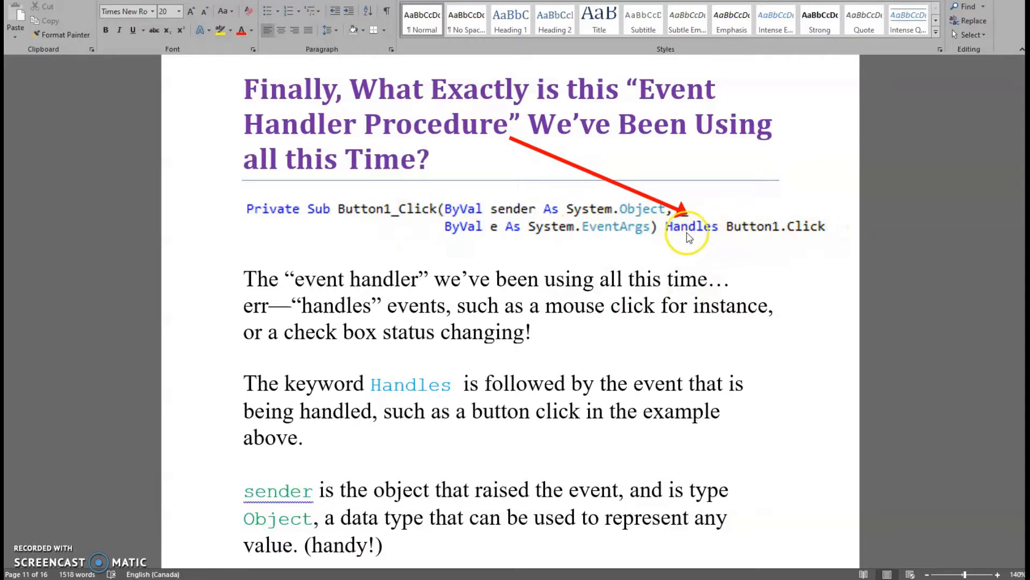
Scroll the Word notes down to the 'Handling More Than One Click Event At a Time' heading on page 12.
{"action": "scroll", "scroll_direction": "down", "scroll_amount": 3}
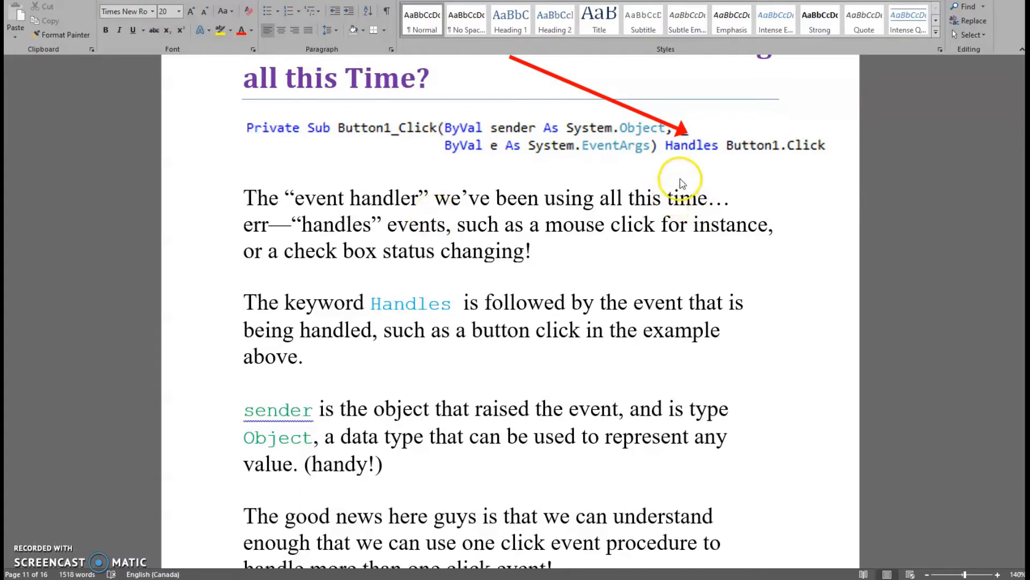
{"action": "mouse_move", "coordinate": [736, 182]}
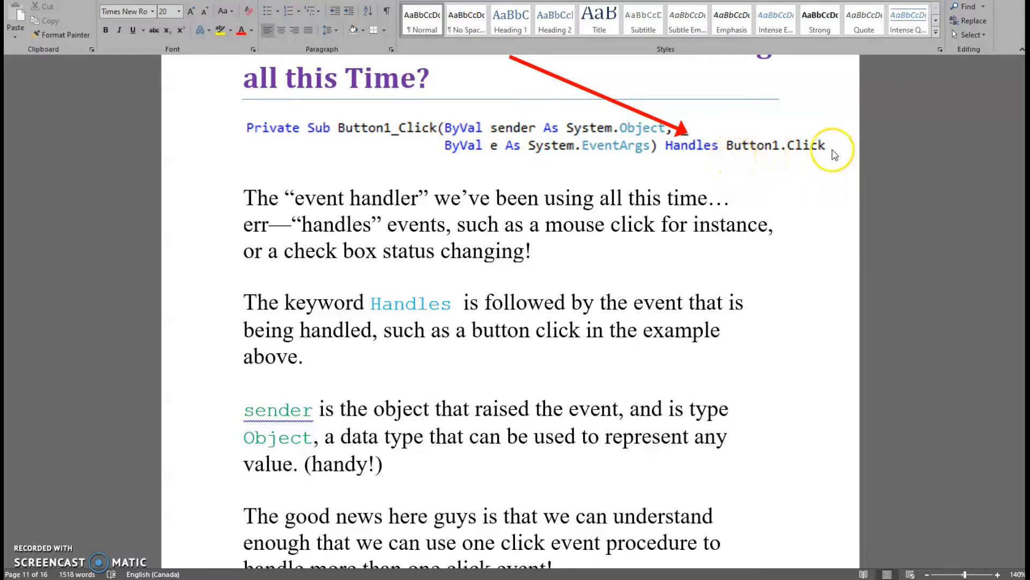
{"action": "mouse_move", "coordinate": [728, 157]}
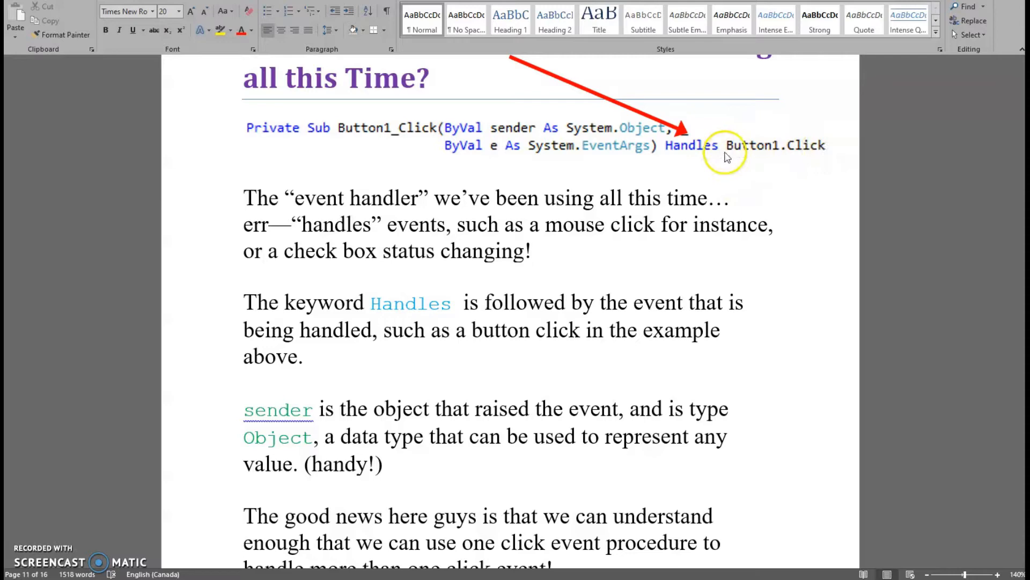
{"action": "mouse_move", "coordinate": [565, 193]}
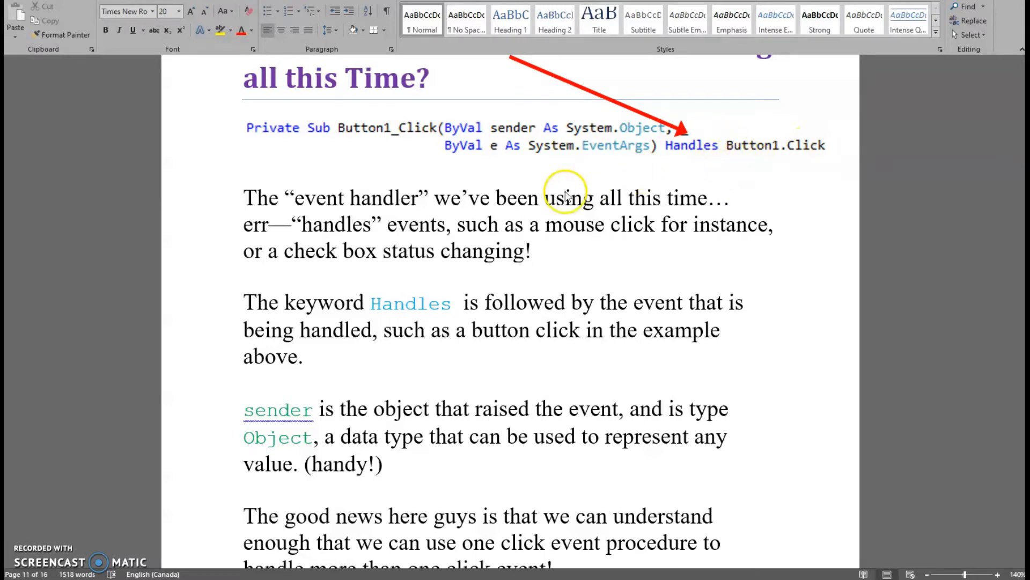
{"action": "scroll", "scroll_direction": "down", "scroll_amount": 3}
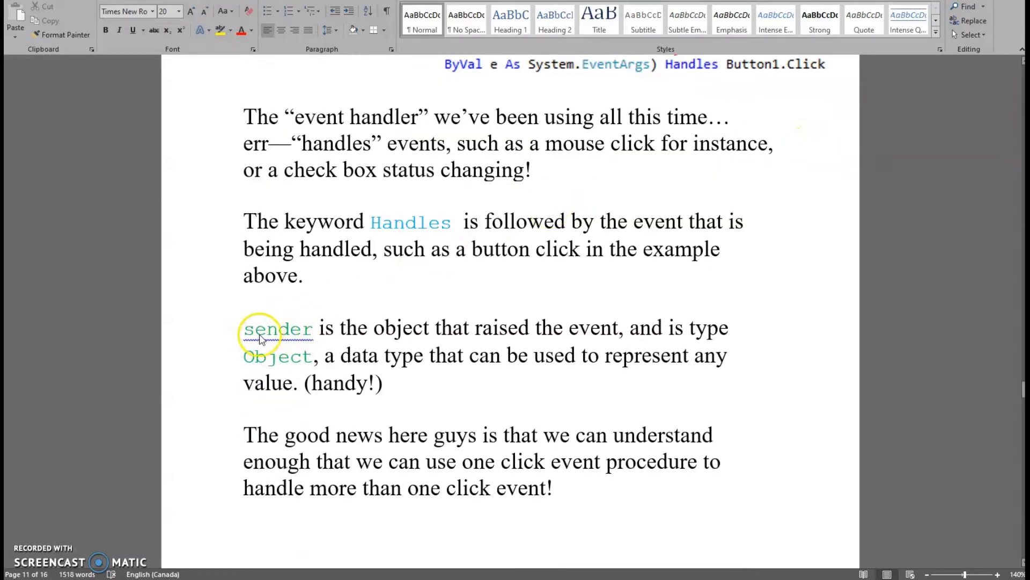
{"action": "mouse_move", "coordinate": [417, 255]}
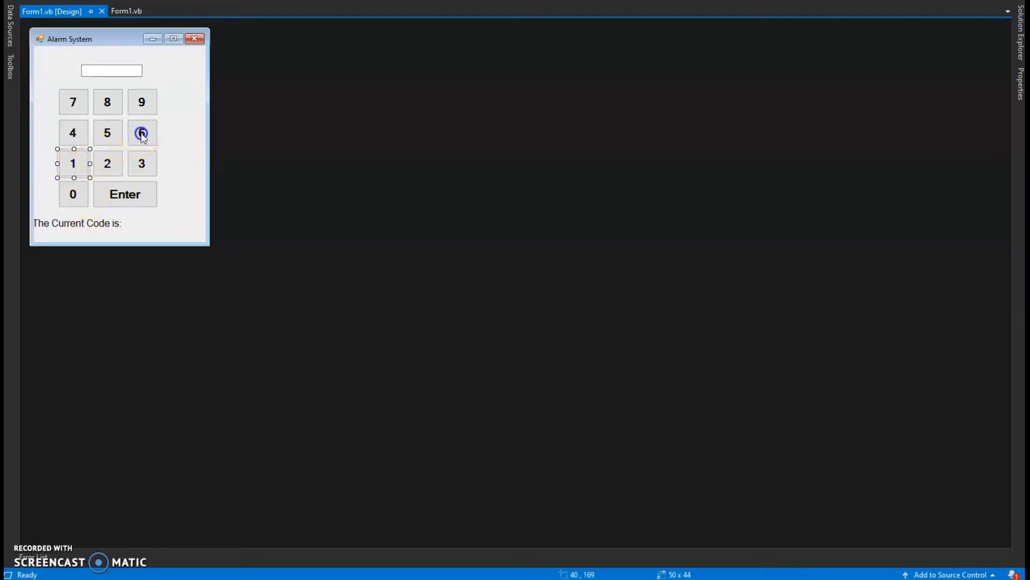
{"action": "left_click", "coordinate": [142, 133]}
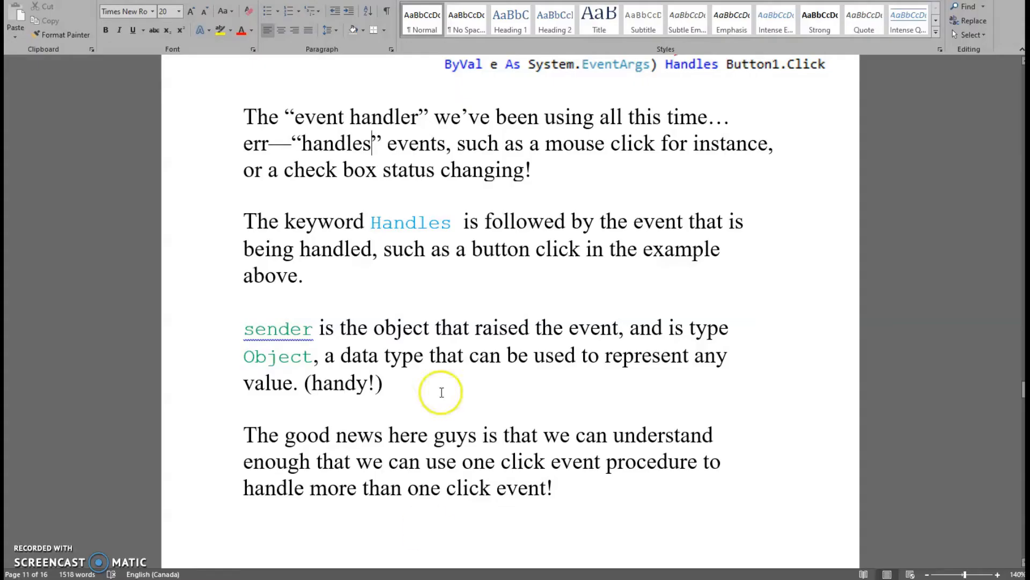
{"action": "scroll", "scroll_direction": "down", "scroll_amount": 3}
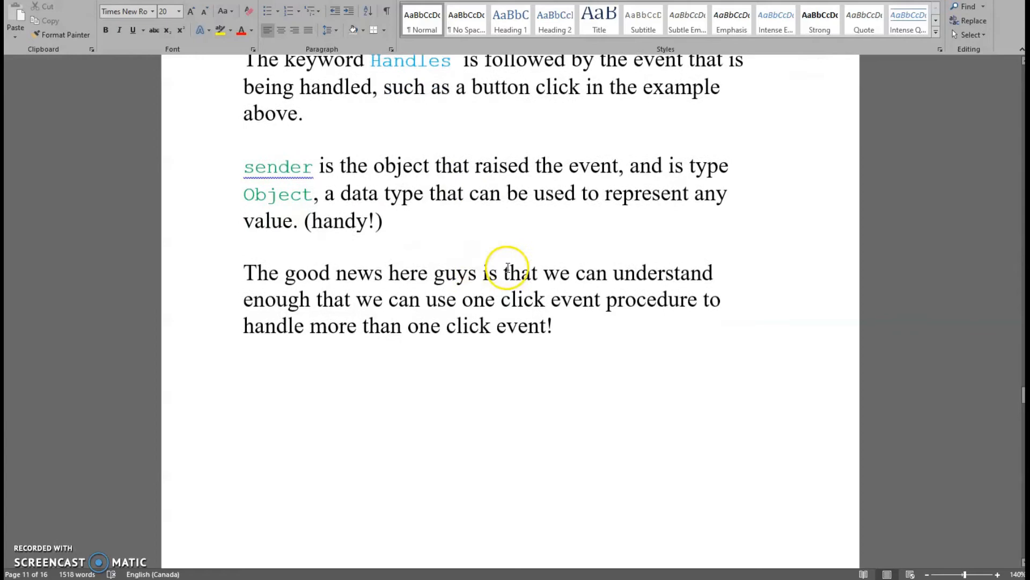
{"action": "scroll", "scroll_direction": "down", "scroll_amount": 3}
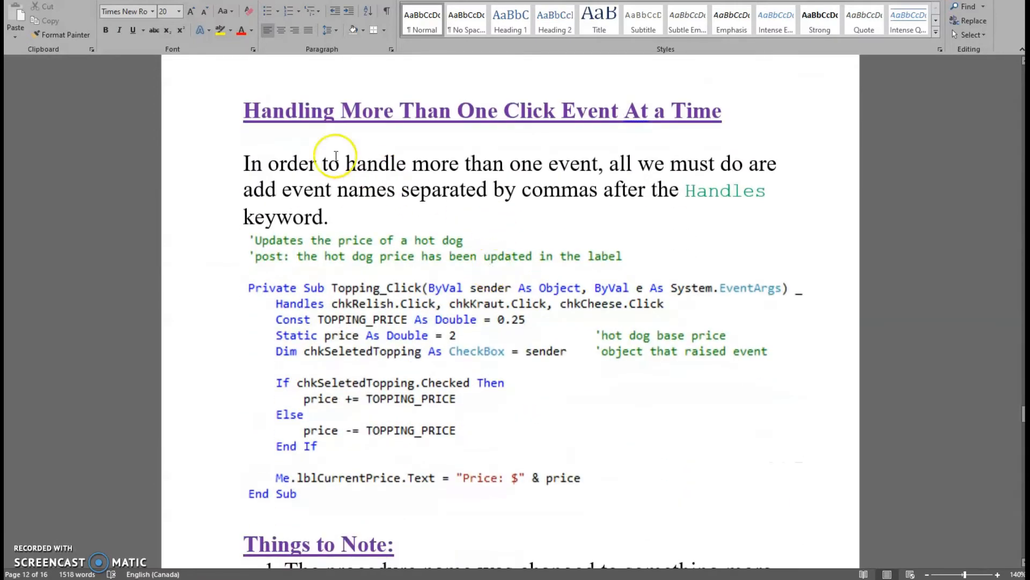
{"action": "left_click_drag", "start_coordinate": [243, 110], "coordinate": [728, 131]}
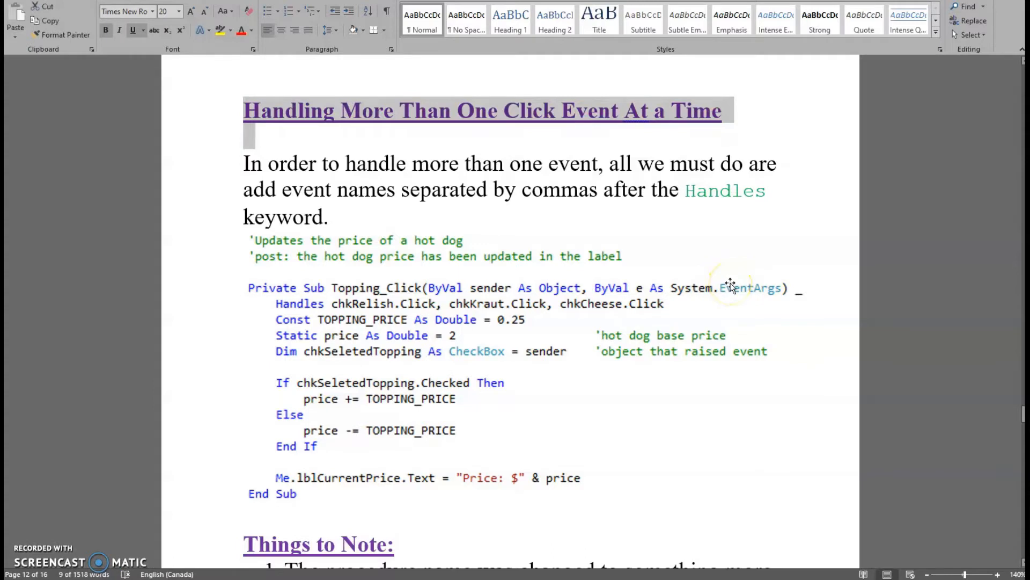
{"action": "mouse_move", "coordinate": [655, 163]}
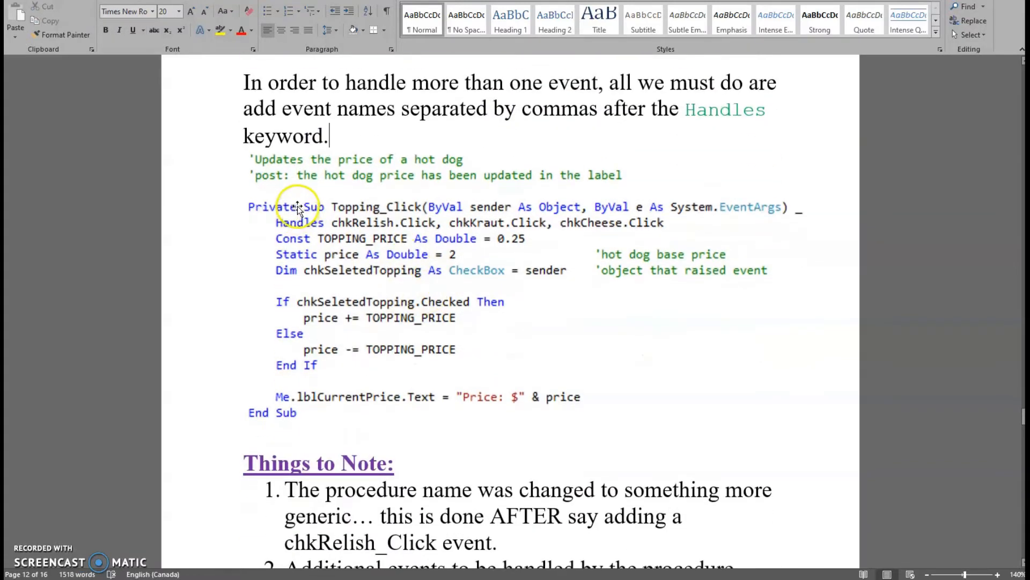
{"action": "scroll", "scroll_direction": "down", "scroll_amount": 3}
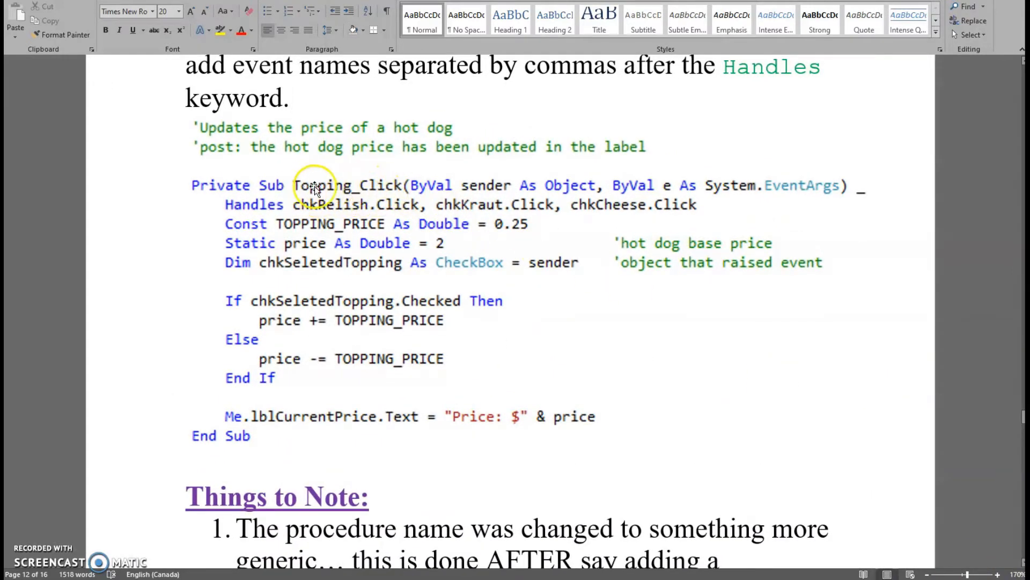
{"action": "mouse_move", "coordinate": [343, 225]}
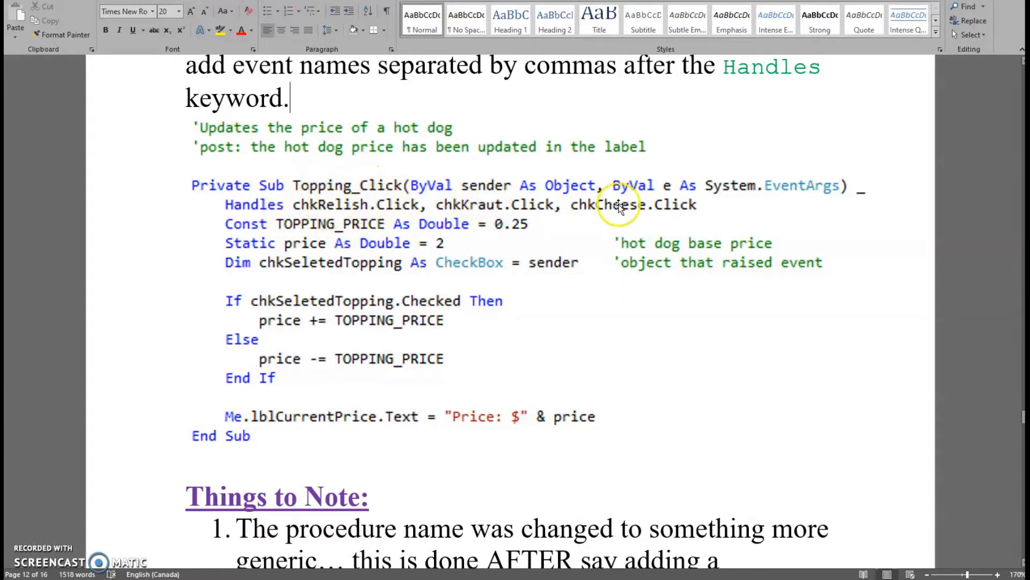
{"action": "mouse_move", "coordinate": [633, 217]}
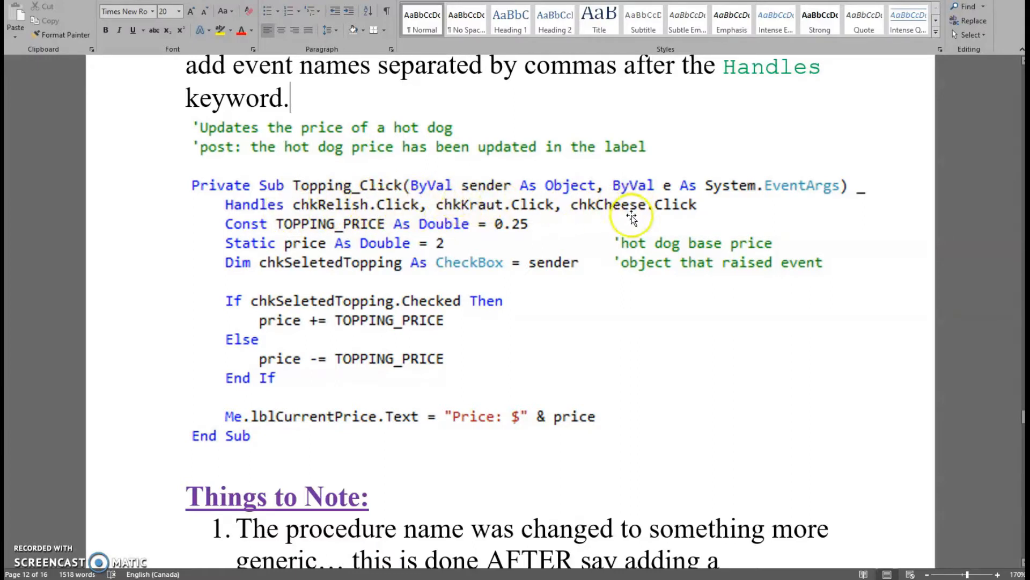
{"action": "mouse_move", "coordinate": [205, 273]}
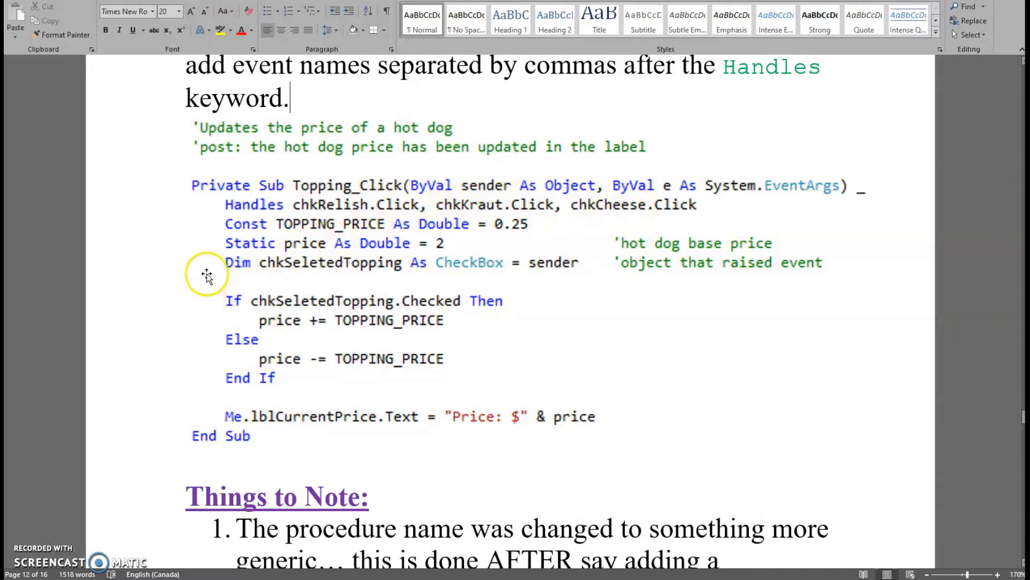
{"action": "mouse_move", "coordinate": [405, 272]}
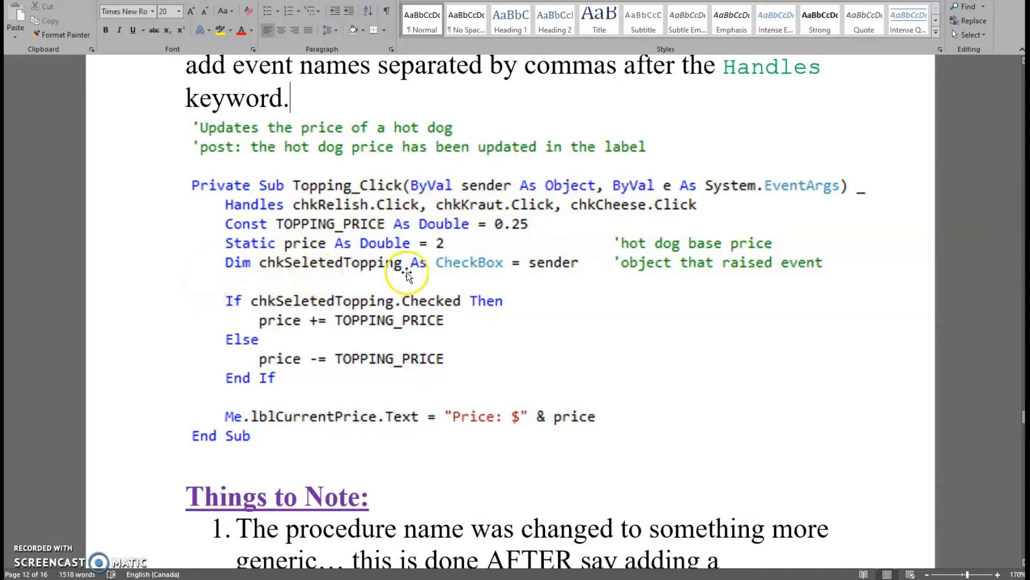
{"action": "mouse_move", "coordinate": [567, 272]}
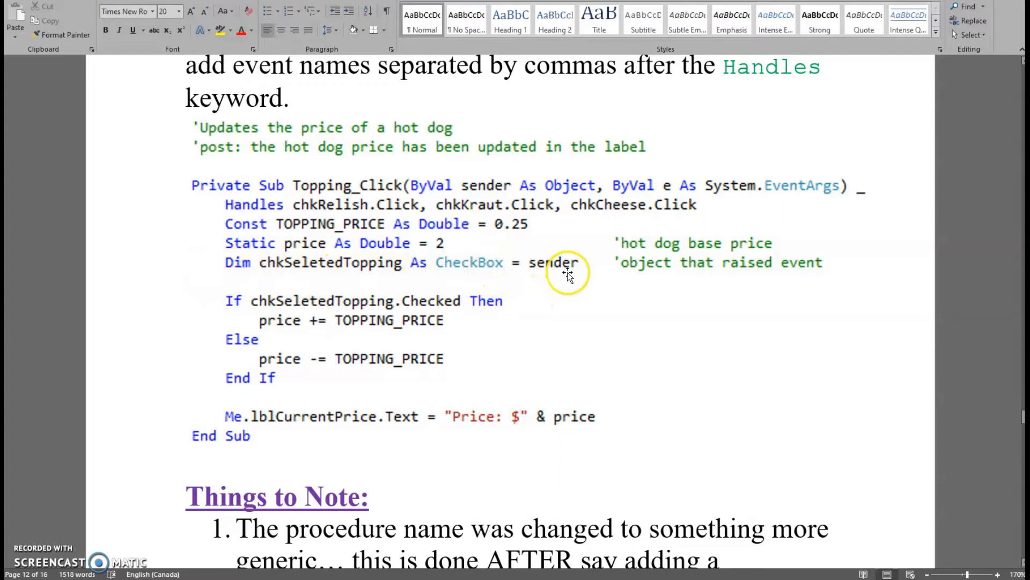
{"action": "mouse_move", "coordinate": [354, 268]}
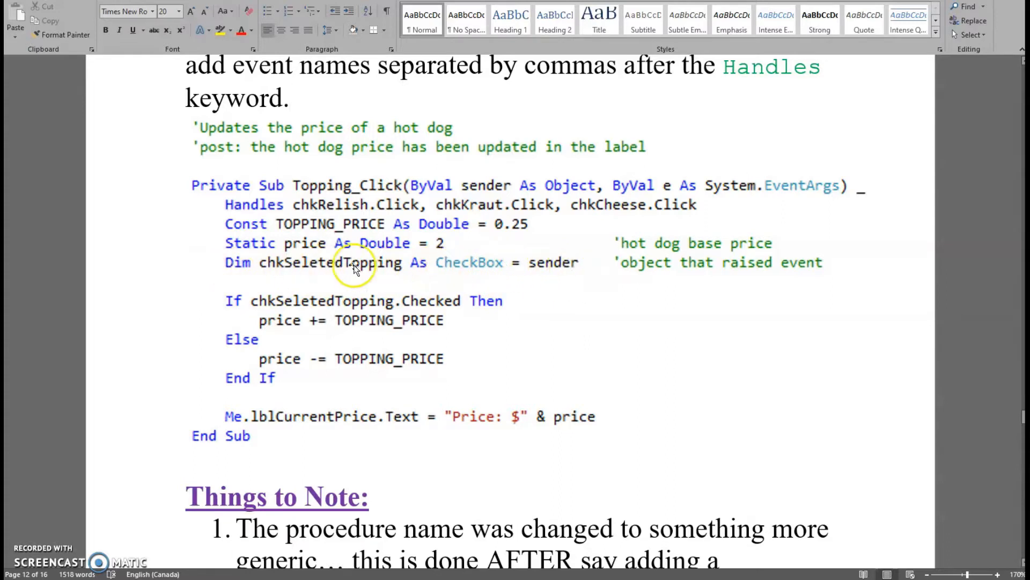
{"action": "mouse_move", "coordinate": [577, 285]}
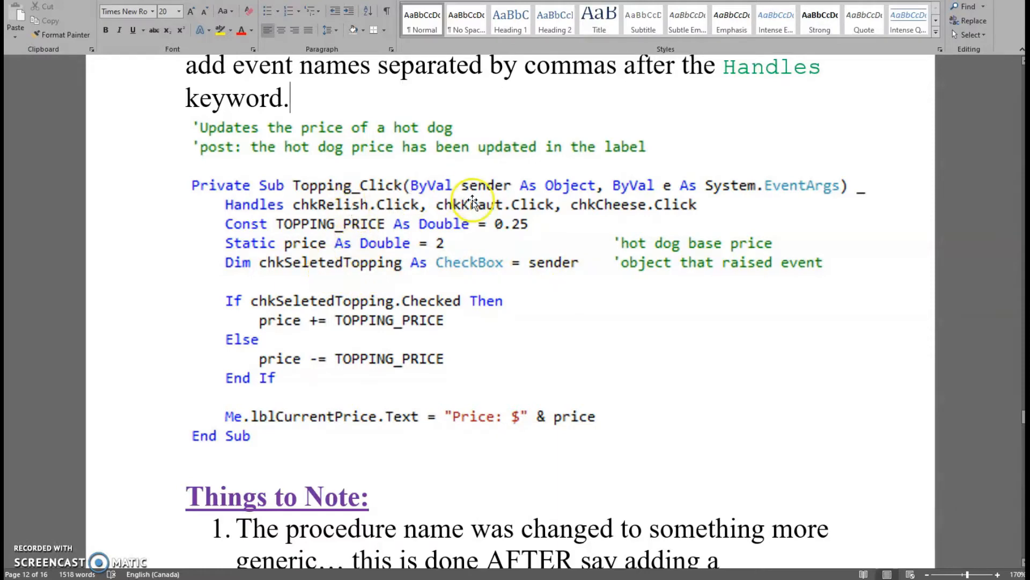
{"action": "mouse_move", "coordinate": [356, 279]}
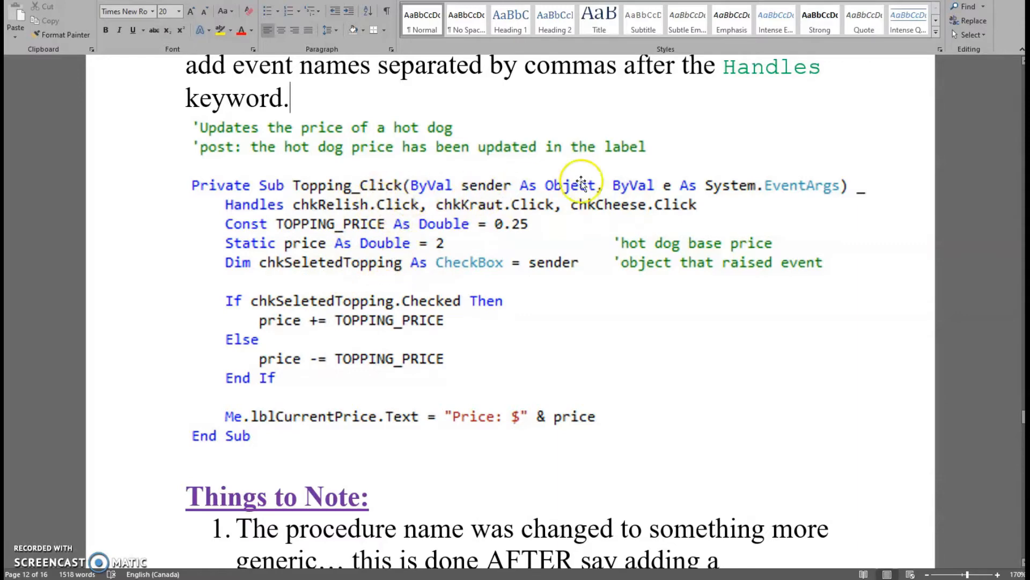
{"action": "mouse_move", "coordinate": [344, 275]}
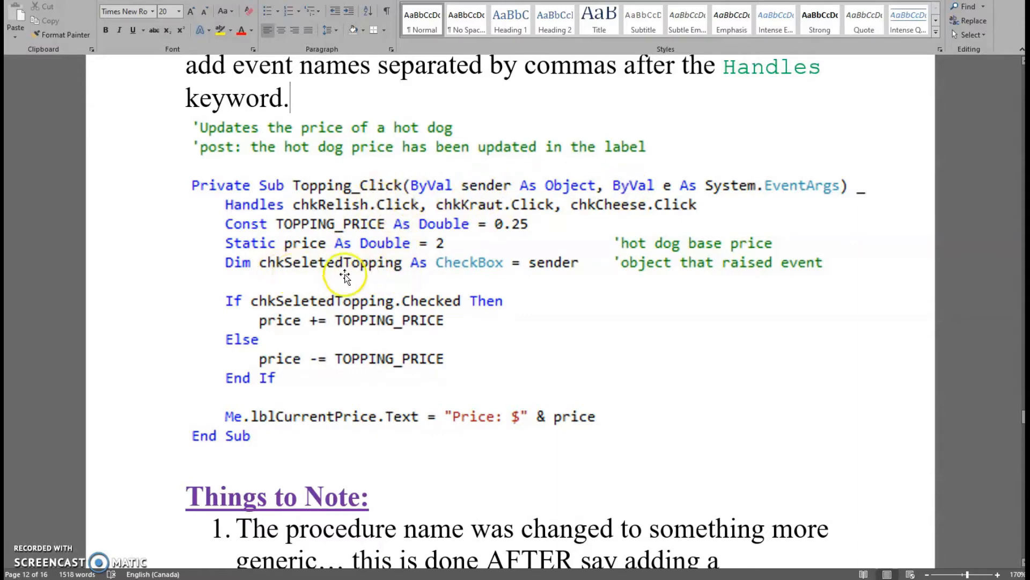
{"action": "mouse_move", "coordinate": [406, 275]}
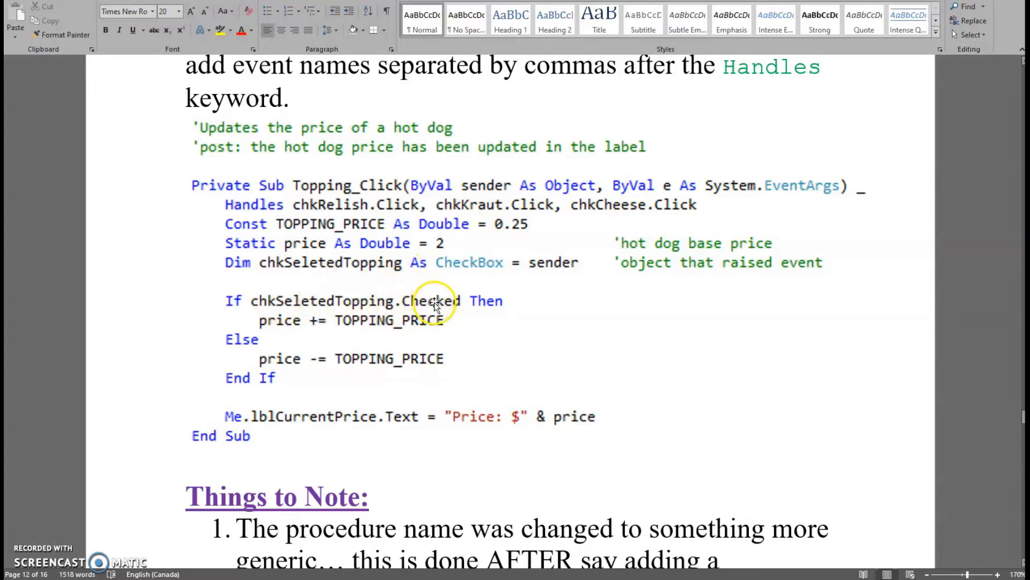
{"action": "mouse_move", "coordinate": [410, 194]}
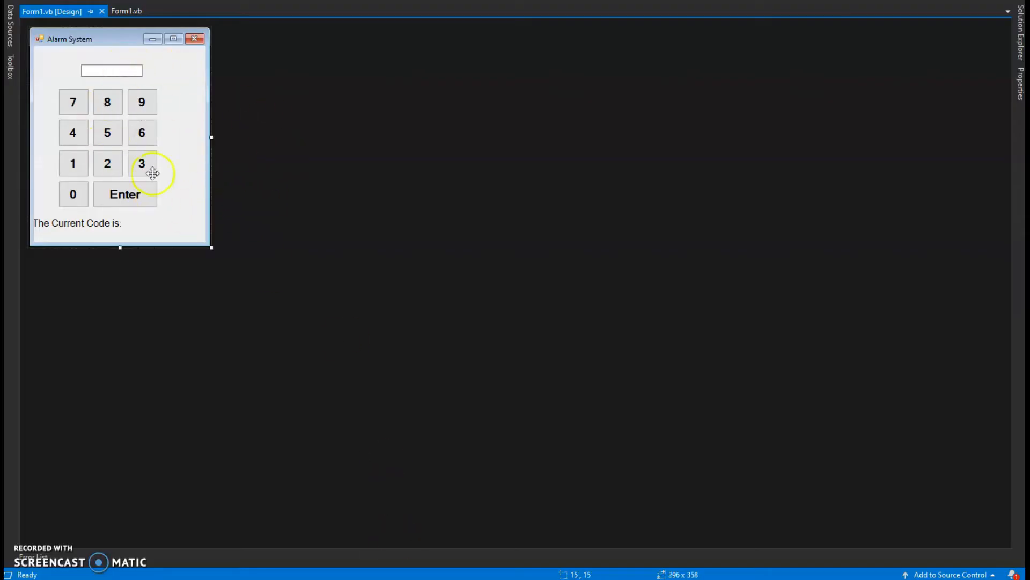
{"action": "mouse_move", "coordinate": [345, 252]}
{"action": "type", "text": "0"}
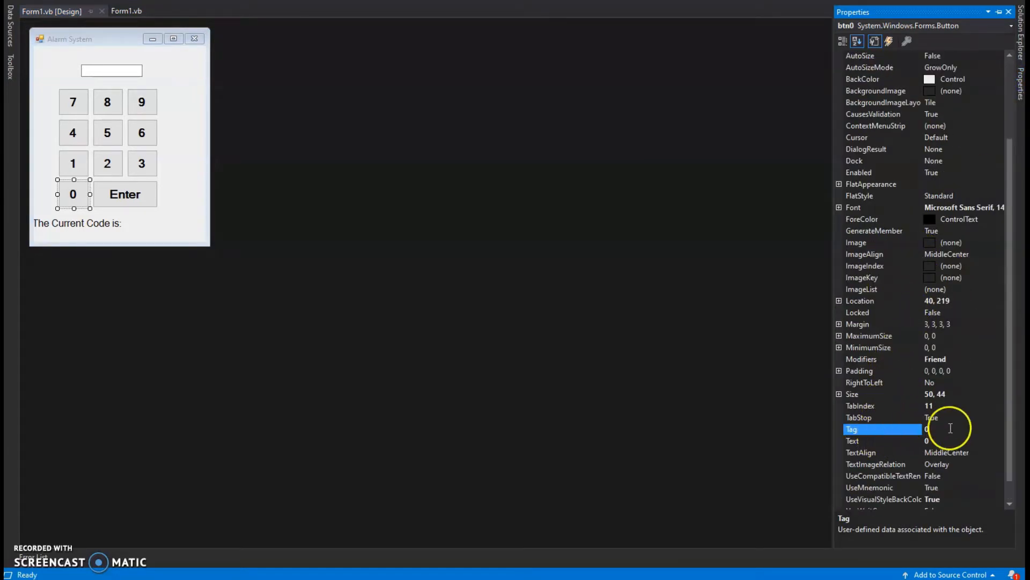
Give the keypad's 1 button a Tag of 1 and select the next button to tag.
{"action": "left_click", "coordinate": [951, 429]}
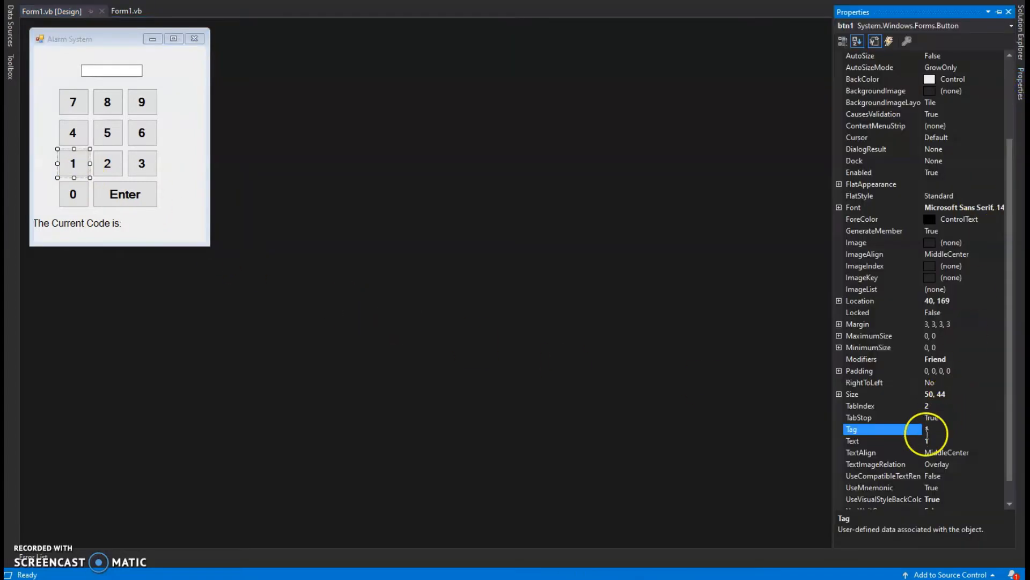
{"action": "type", "text": "1"}
{"action": "type", "text": "2"}
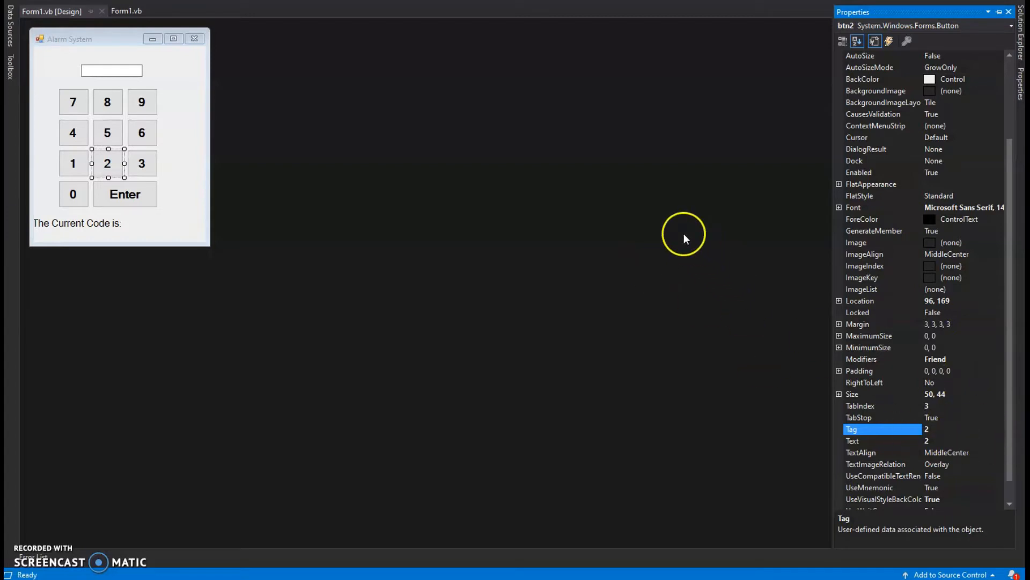
{"action": "mouse_move", "coordinate": [142, 109]}
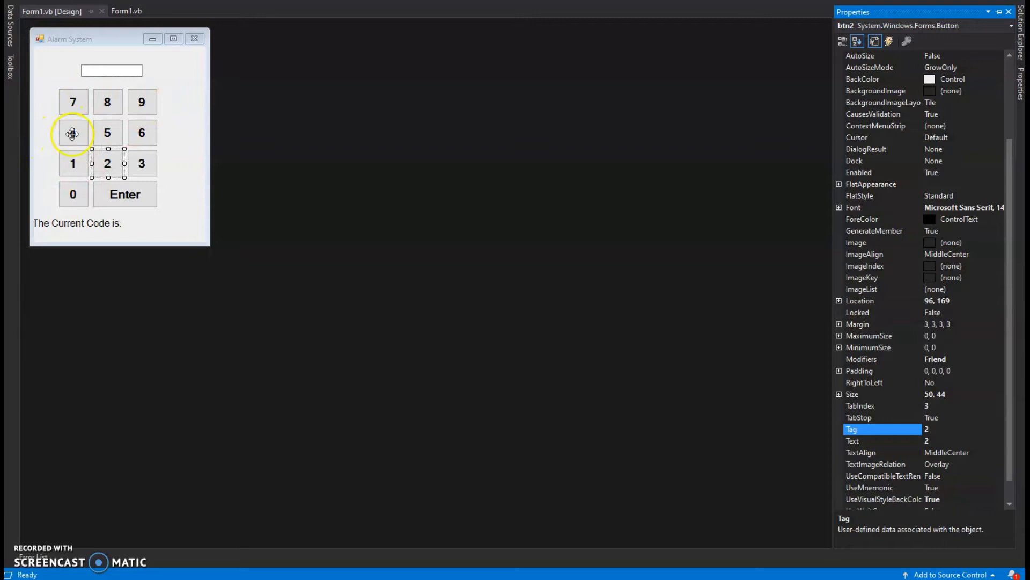
{"action": "left_click", "coordinate": [126, 10]}
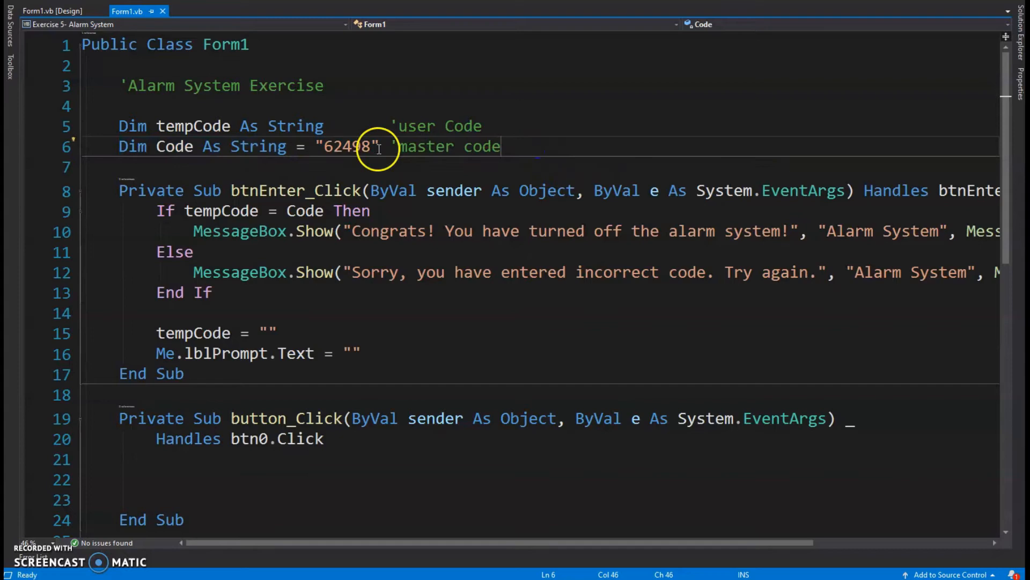
{"action": "mouse_move", "coordinate": [434, 212]}
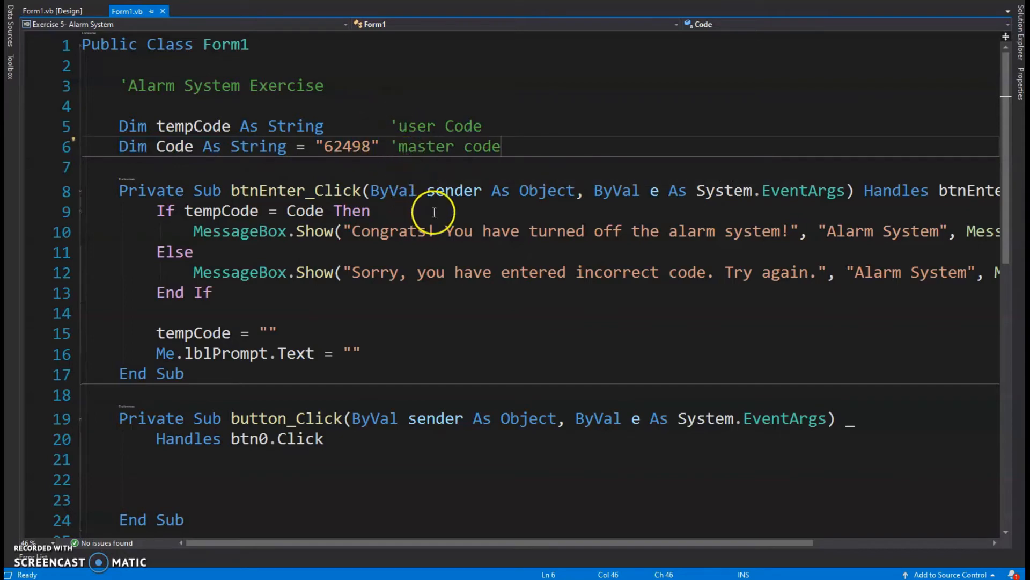
{"action": "mouse_move", "coordinate": [262, 225]}
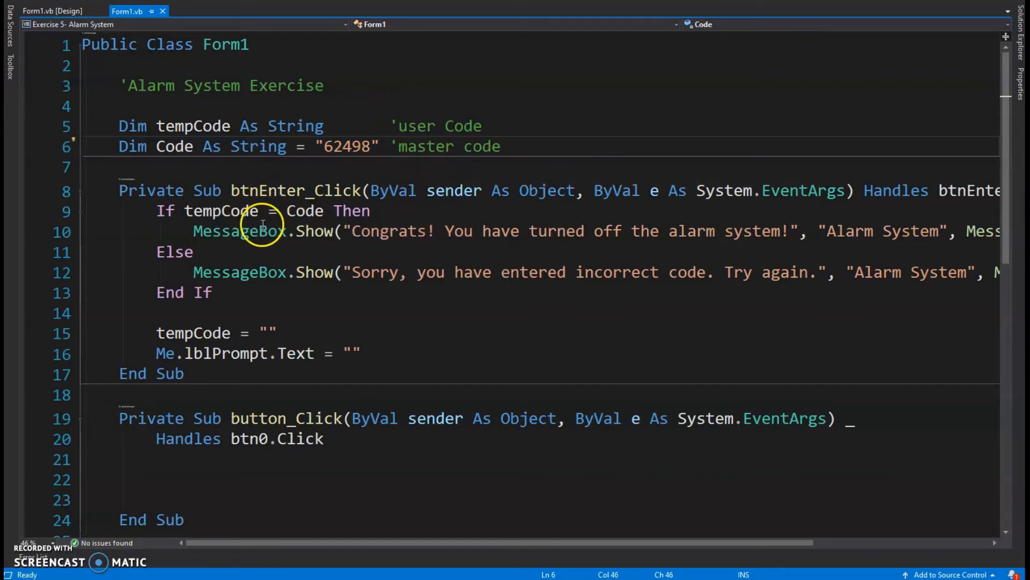
{"action": "mouse_move", "coordinate": [496, 106]}
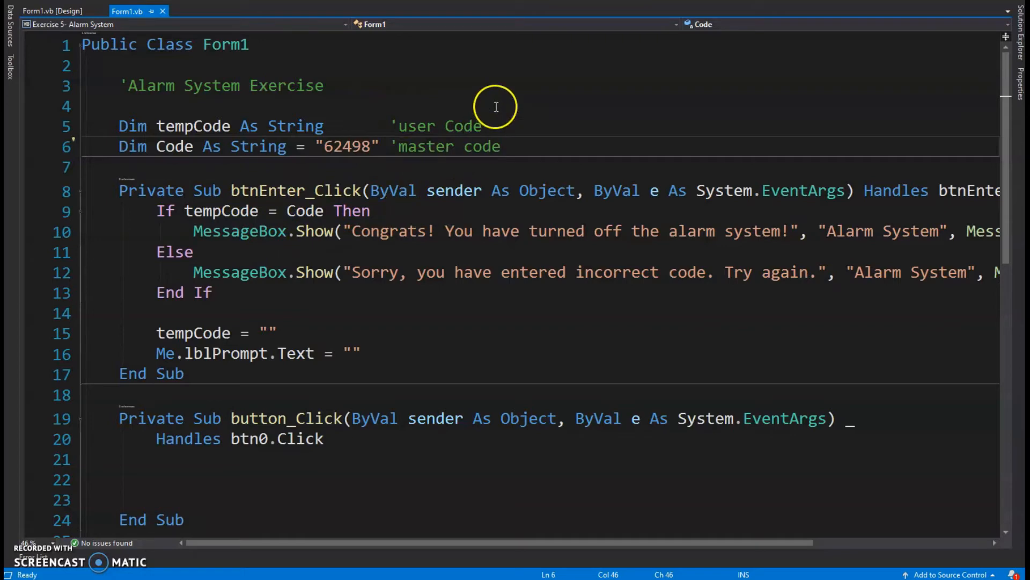
{"action": "mouse_move", "coordinate": [366, 230]}
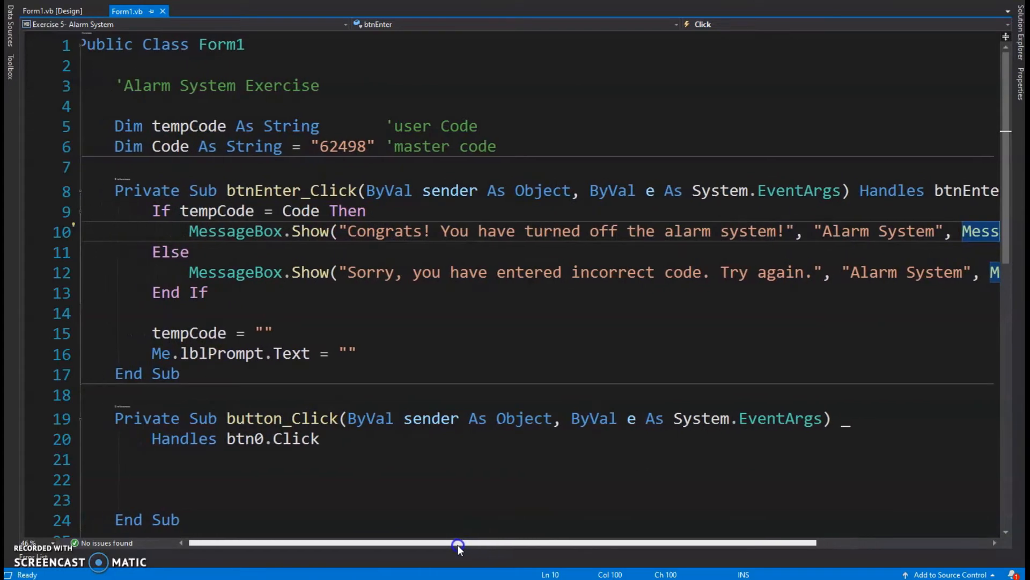
{"action": "left_click_drag", "start_coordinate": [458, 545], "coordinate": [489, 546]}
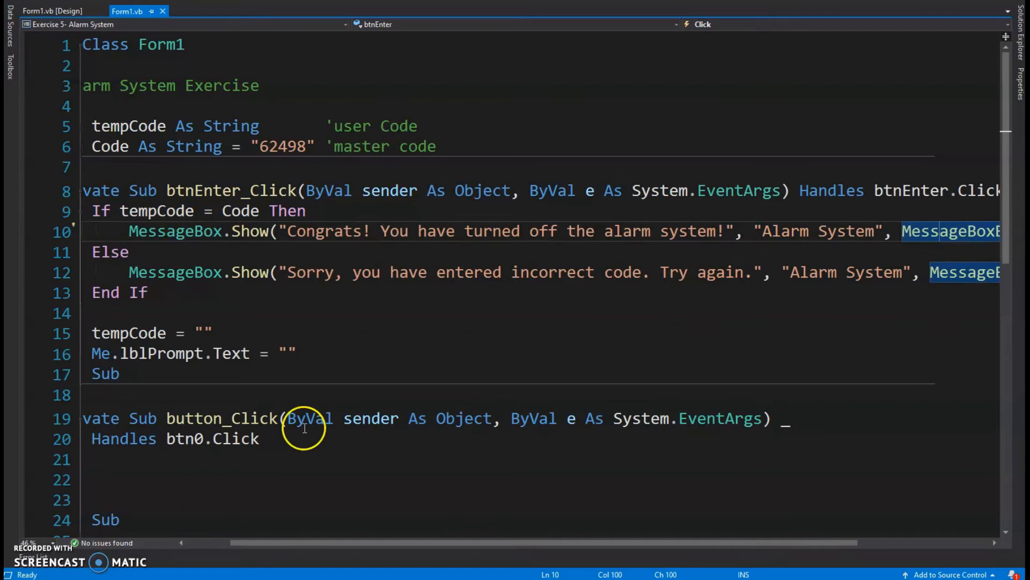
{"action": "scroll", "scroll_direction": "down", "scroll_amount": 3}
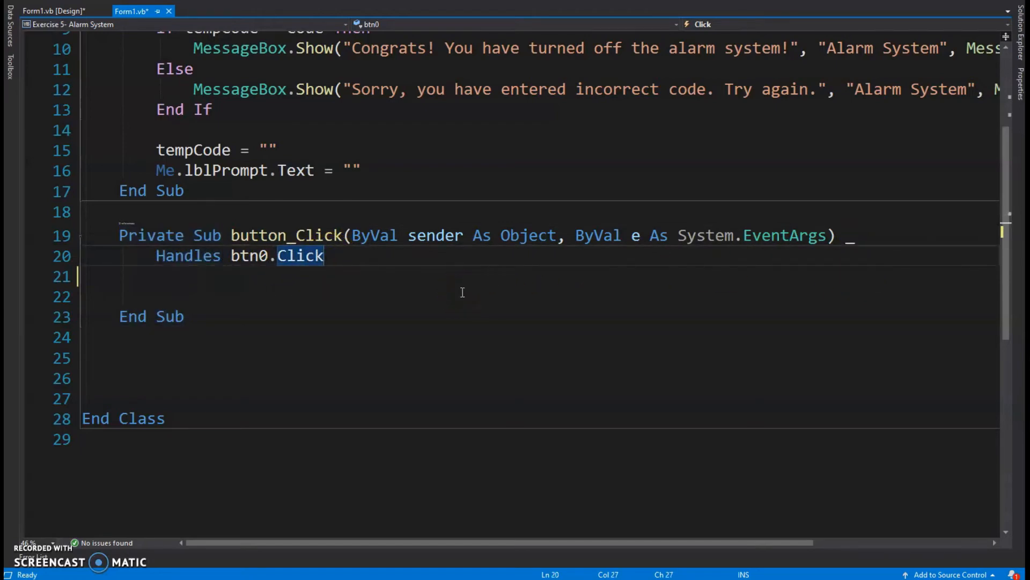
Extend the Handles clause with btn1.Click through btn9.Click so all ten digit buttons share button_Click.
{"action": "type", "text": ","}
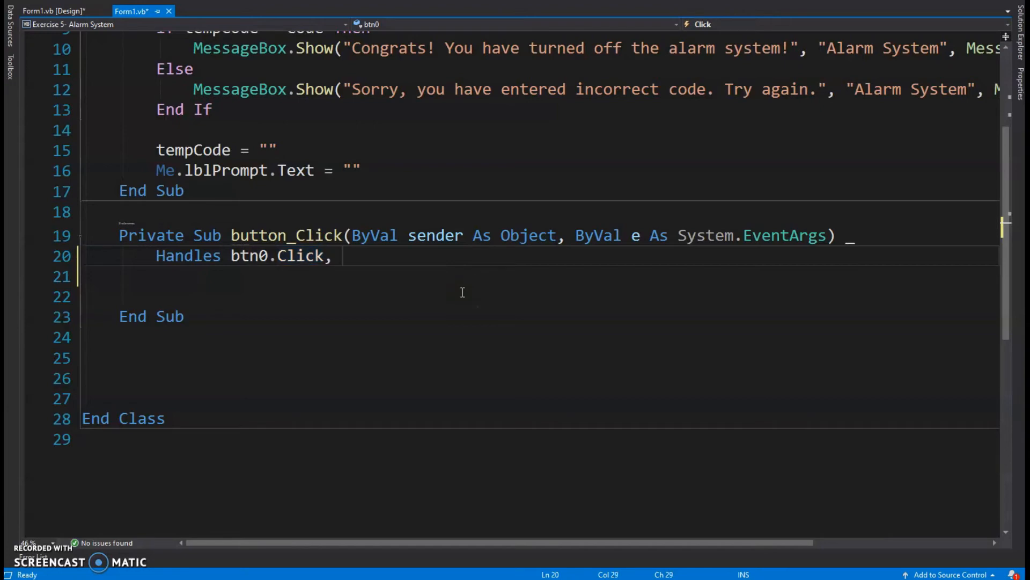
{"action": "type", "text": "btn1.click,"}
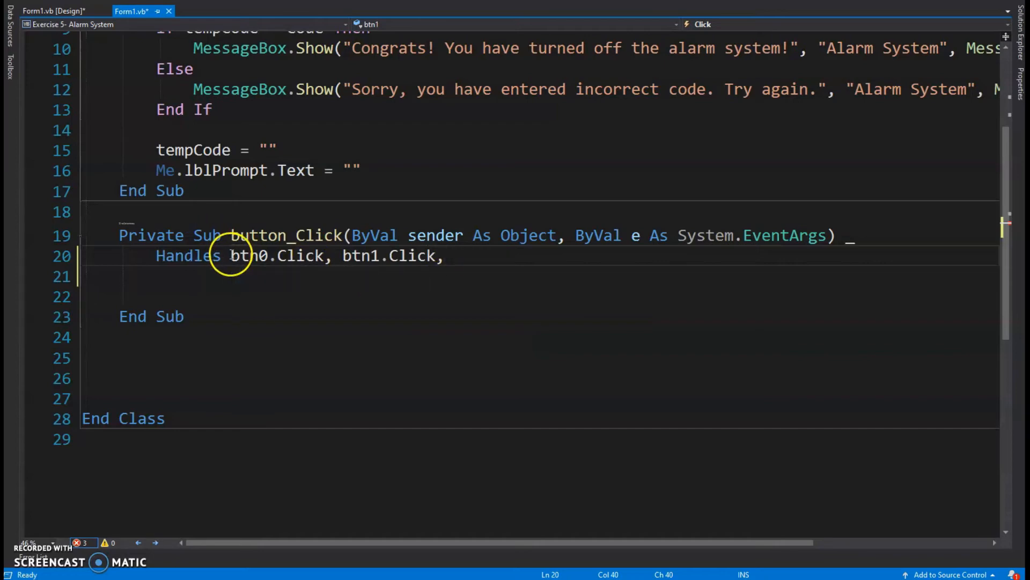
{"action": "left_click_drag", "start_coordinate": [230, 255], "coordinate": [444, 255]}
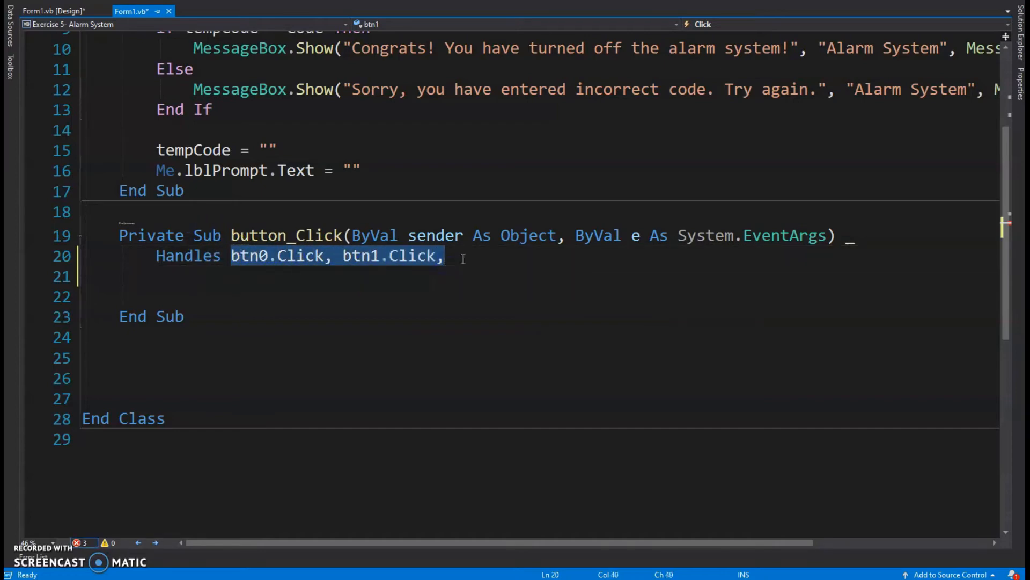
{"action": "type", "text": "btn0.Click, btn1.Click,"}
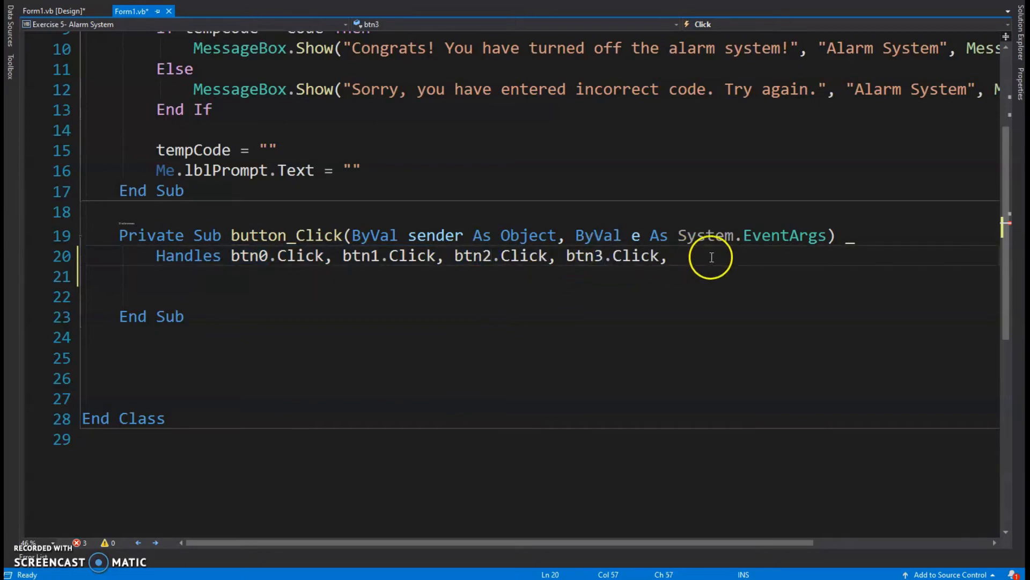
{"action": "type", "text": "btn0.Click, btn1.Click,"}
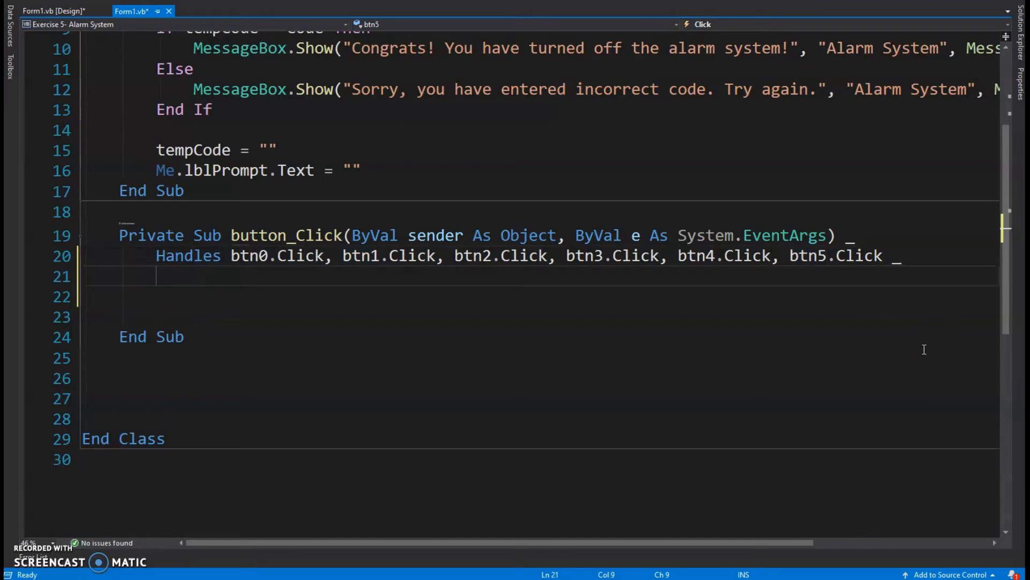
{"action": "type", "text": "btn0.Click, btn1.Click,"}
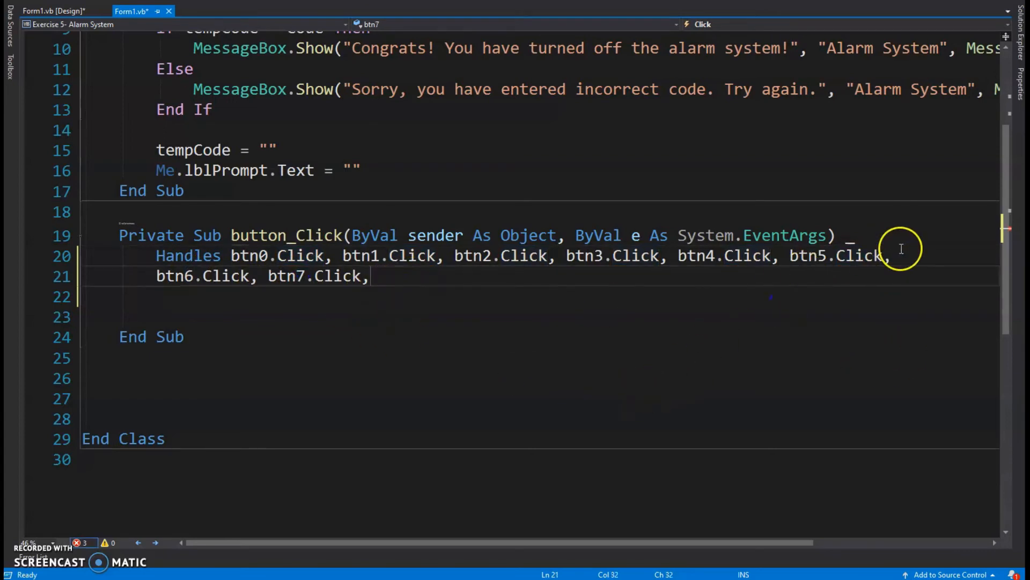
{"action": "mouse_move", "coordinate": [498, 283]}
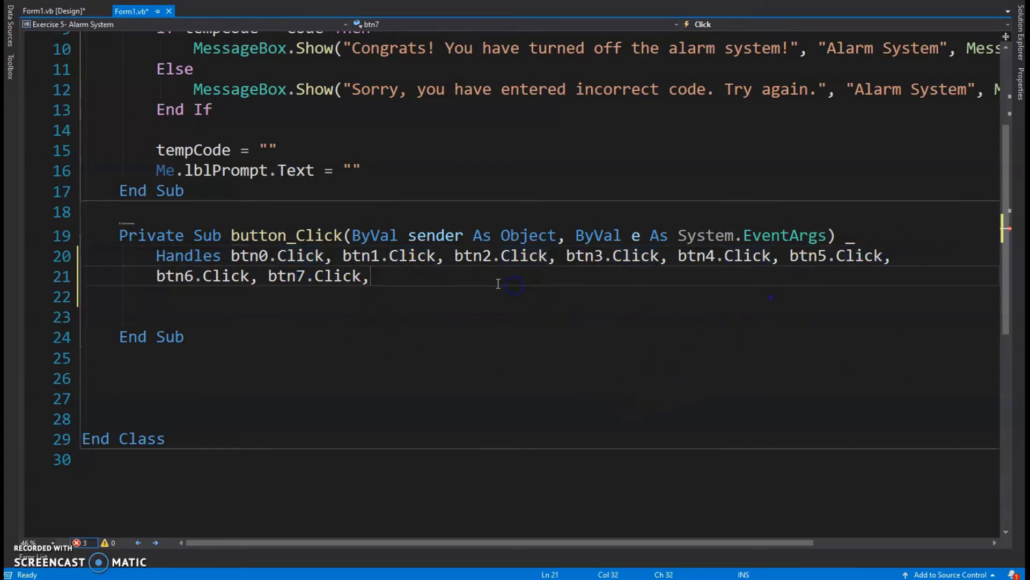
{"action": "type", "text": "btn8.Click, btn1.Click,"}
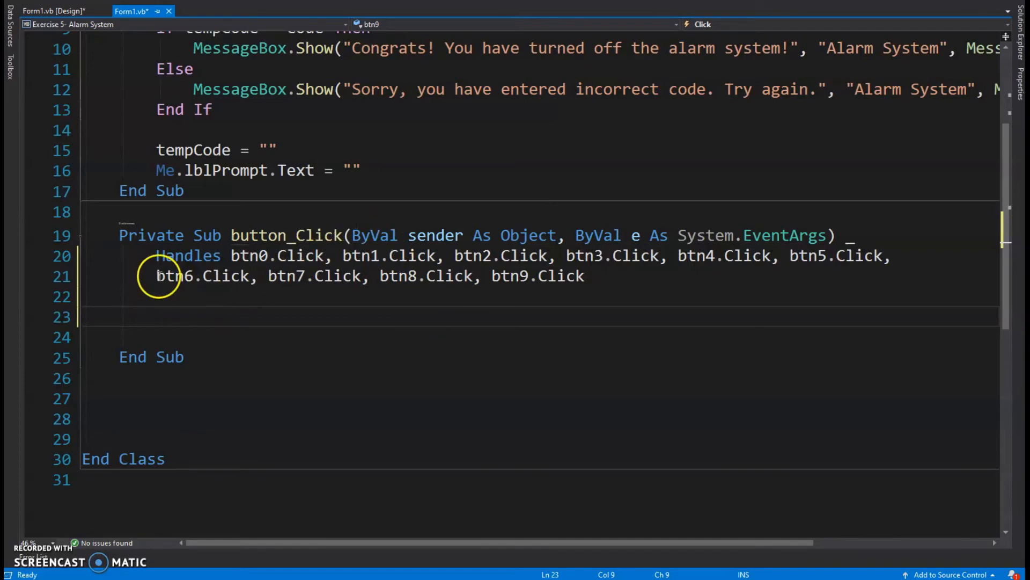
{"action": "mouse_move", "coordinate": [303, 327]}
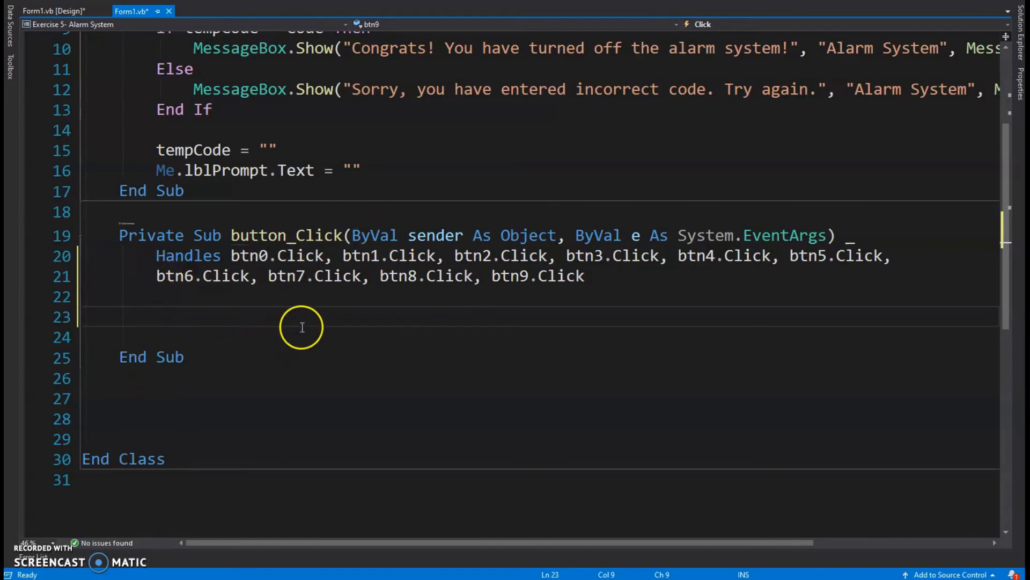
Start a comment line in the handler body about declaring the sender button.
{"action": "type", "text": "'"}
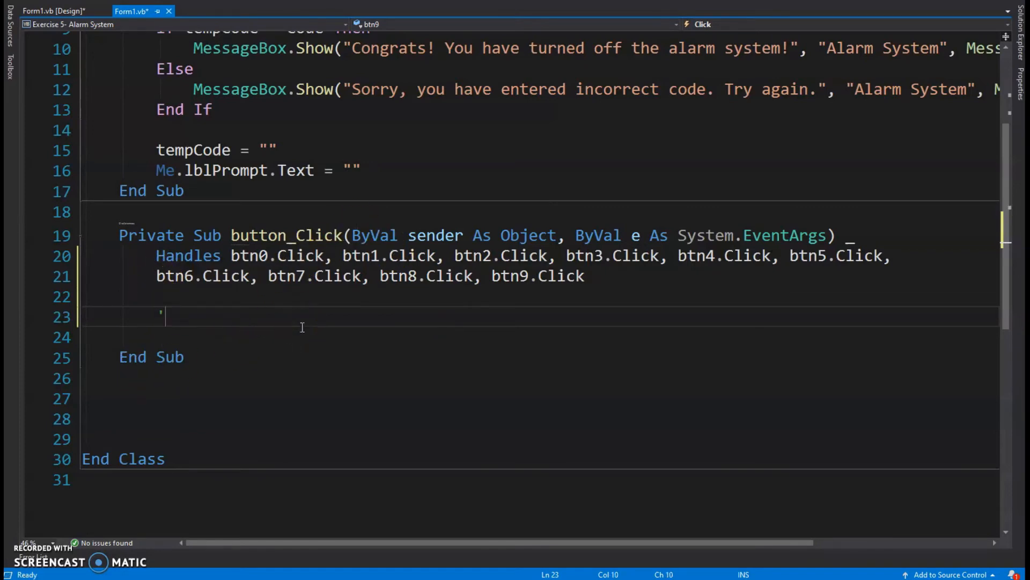
{"action": "type", "text": "declare the send"}
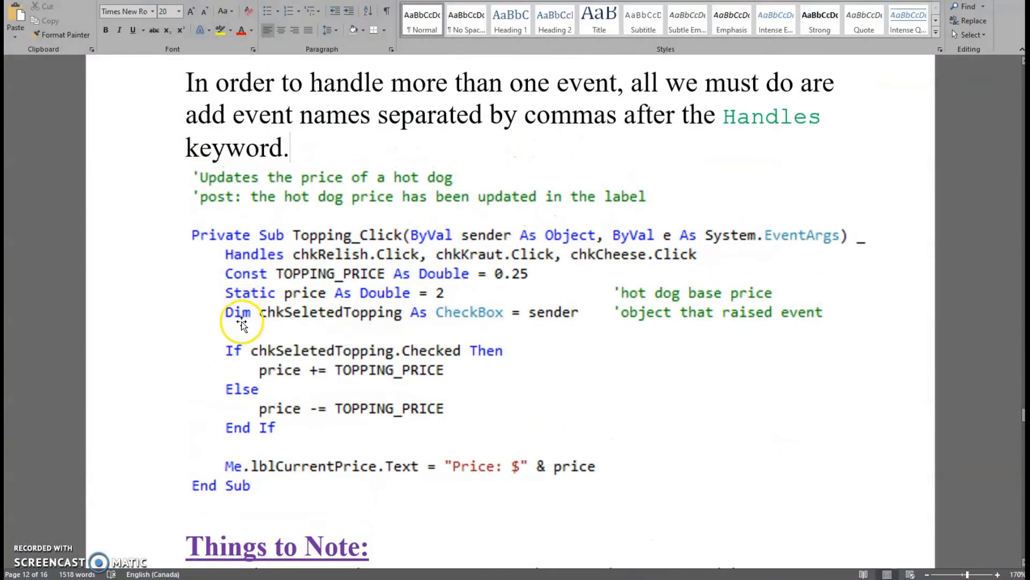
{"action": "mouse_move", "coordinate": [350, 320]}
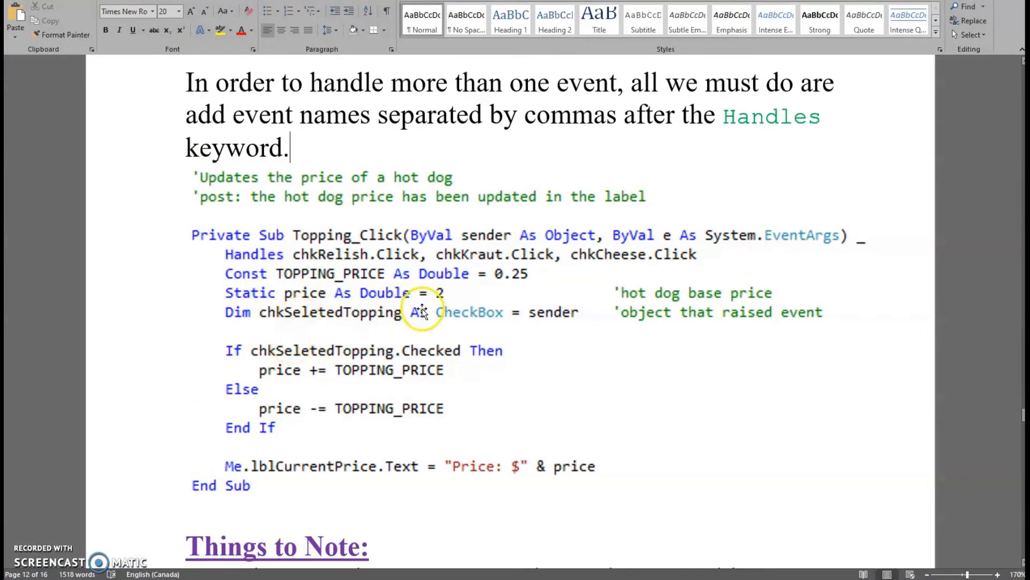
{"action": "mouse_move", "coordinate": [466, 316]}
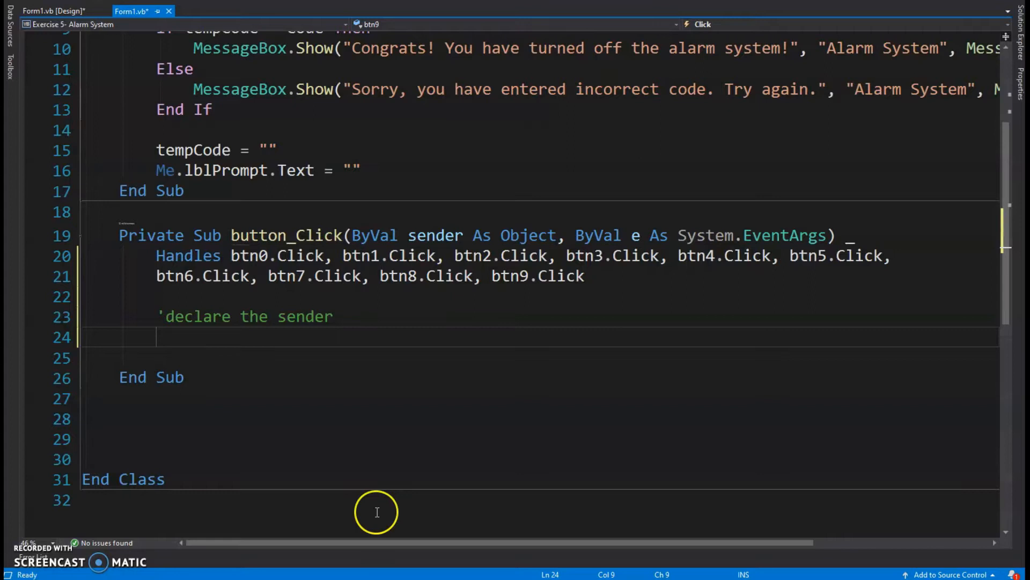
Declare Dim currentButton As Button = sender at the top of button_Click.
{"action": "type", "text": "Dim"}
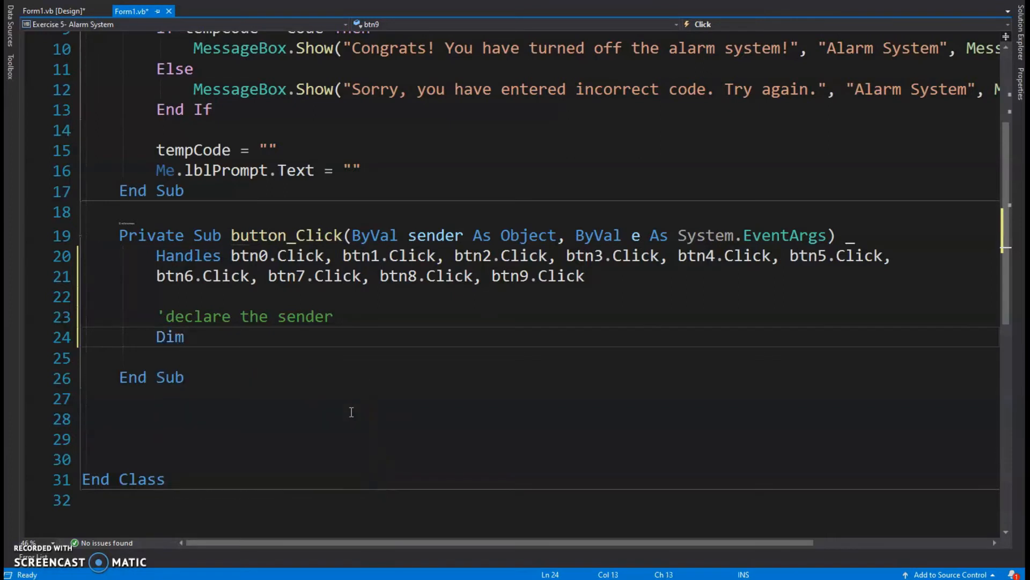
{"action": "type", "text": "currentBut"}
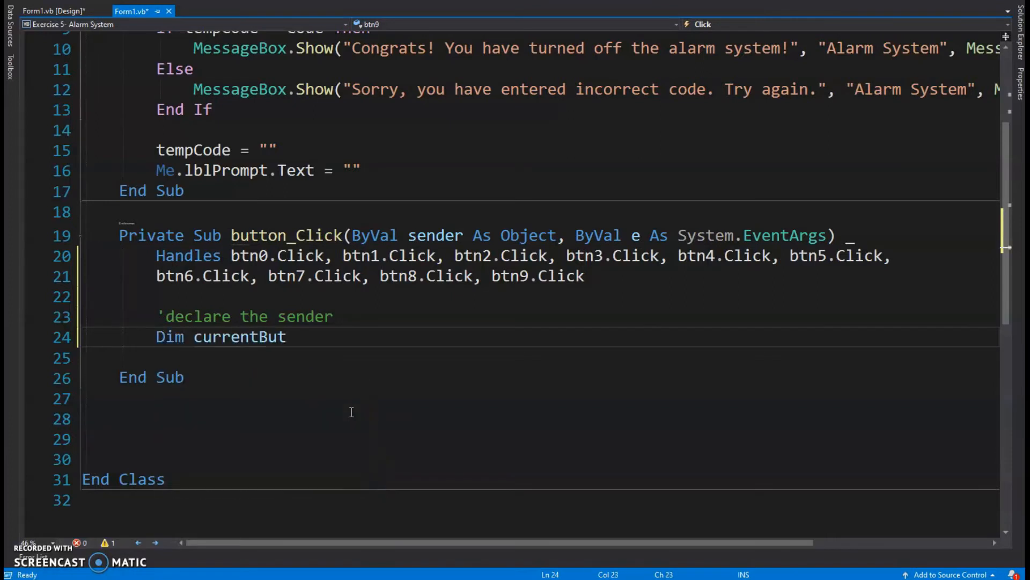
{"action": "type", "text": "ton As bu"}
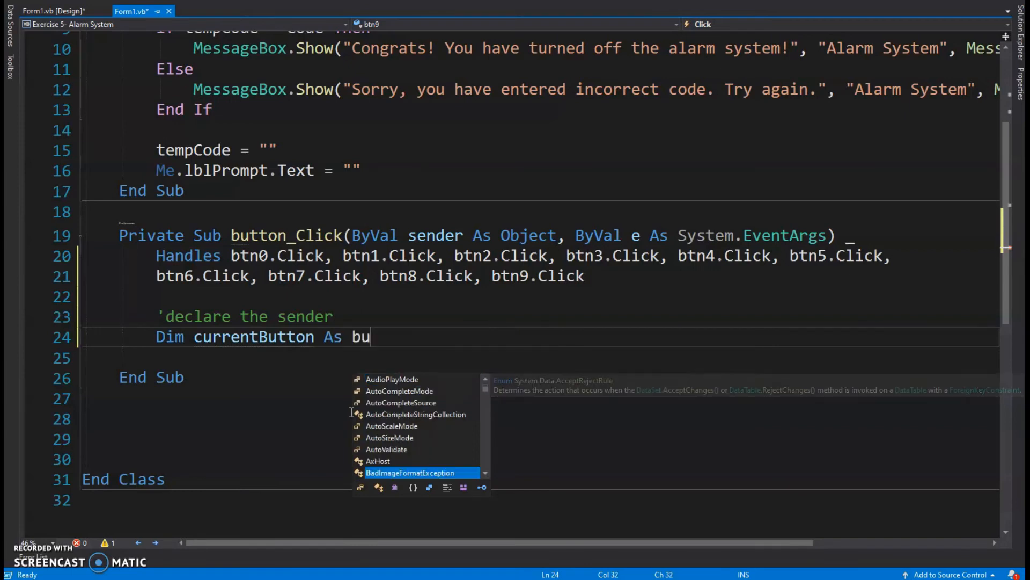
{"action": "type", "text": "tton = sender"}
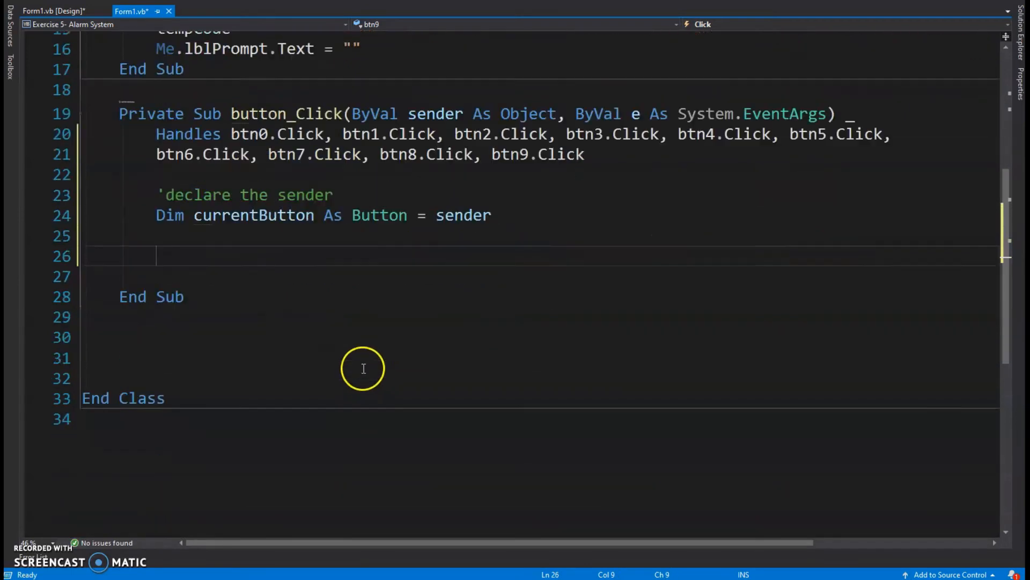
{"action": "mouse_move", "coordinate": [627, 137]}
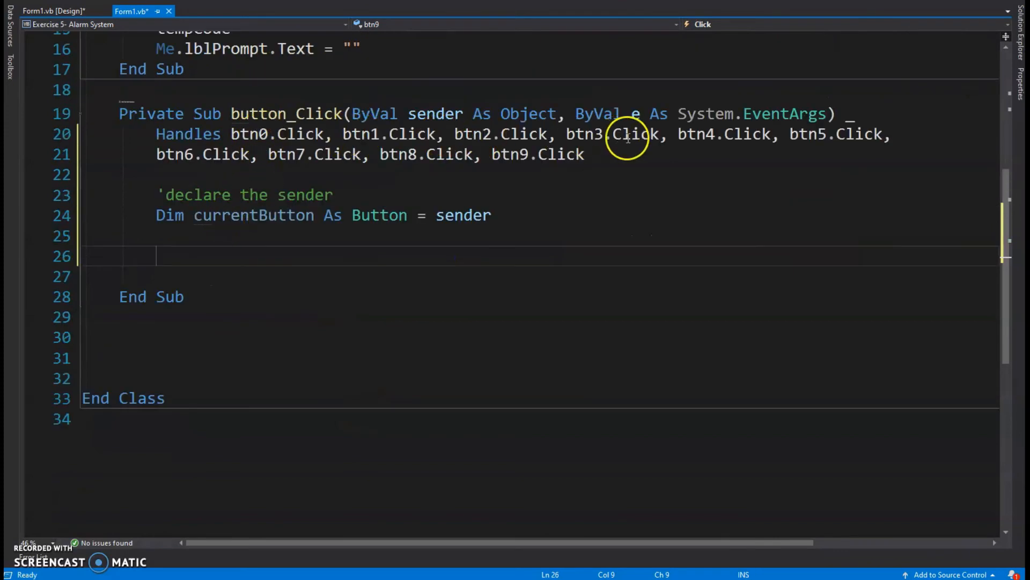
{"action": "double_click", "coordinate": [244, 214]}
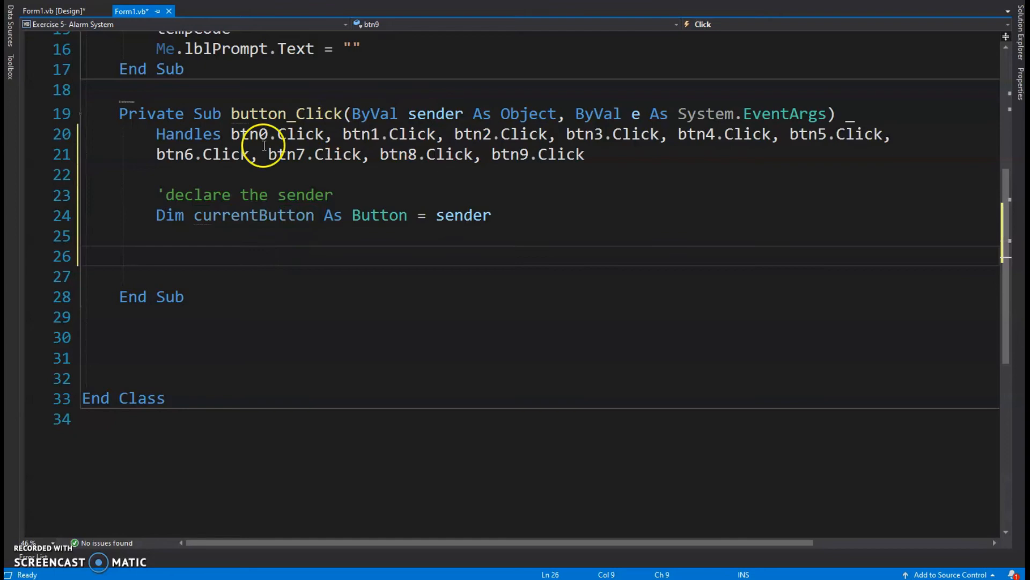
{"action": "double_click", "coordinate": [472, 133]}
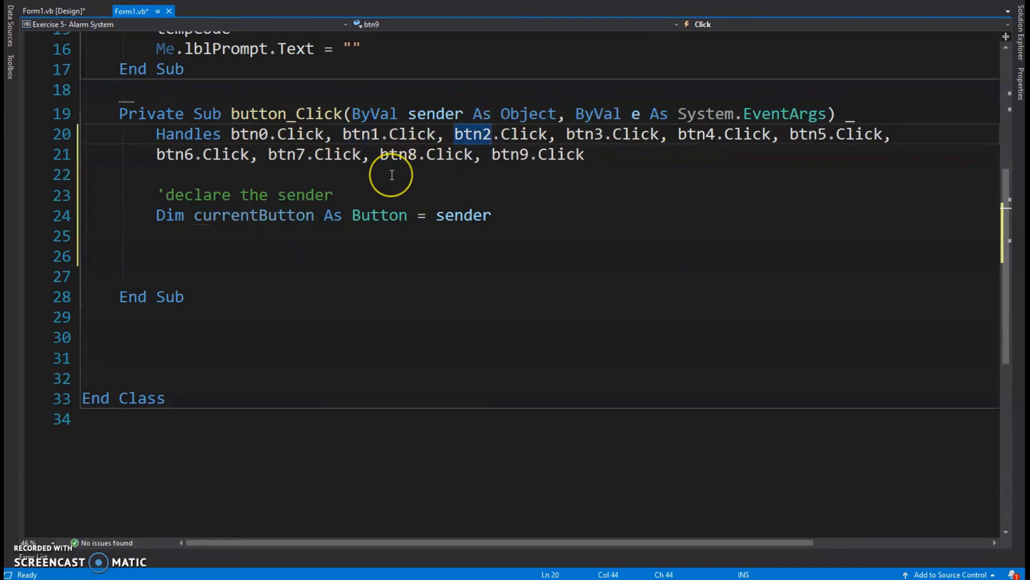
{"action": "mouse_move", "coordinate": [430, 236]}
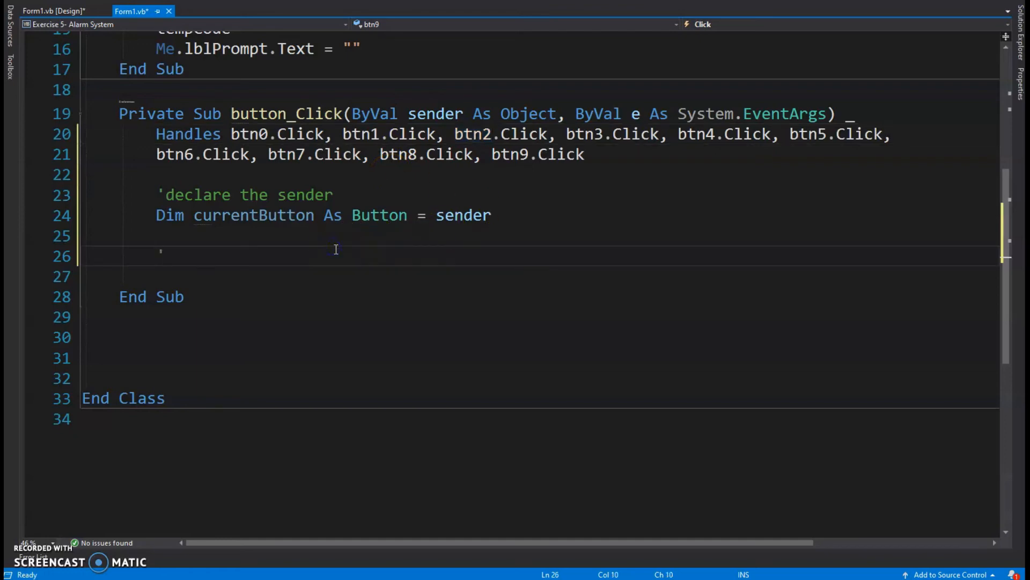
Add comments noting the button's value is added to the code via the tag property.
{"action": "type", "text": "'need to add the value"}
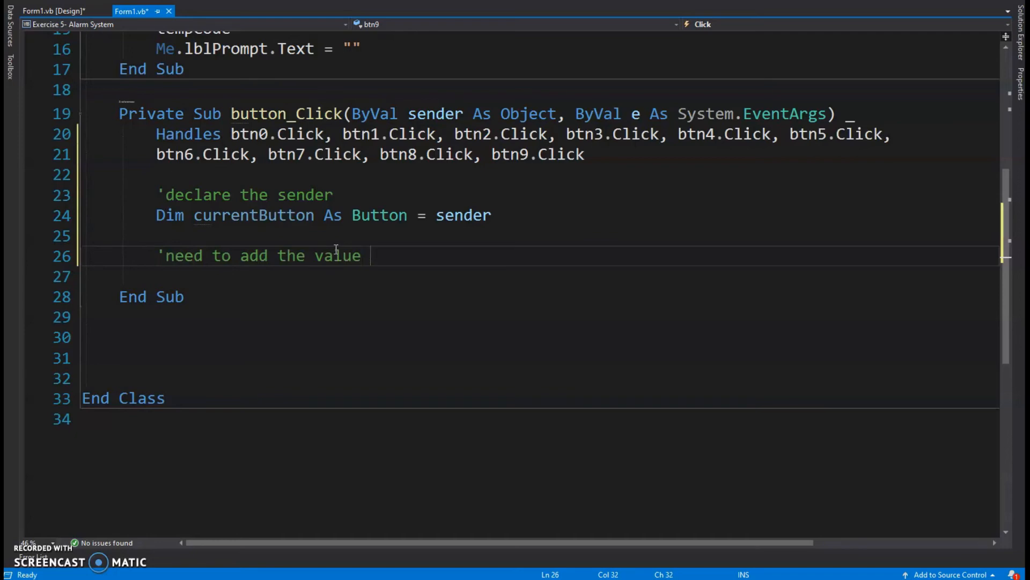
{"action": "type", "text": "of the button to the"}
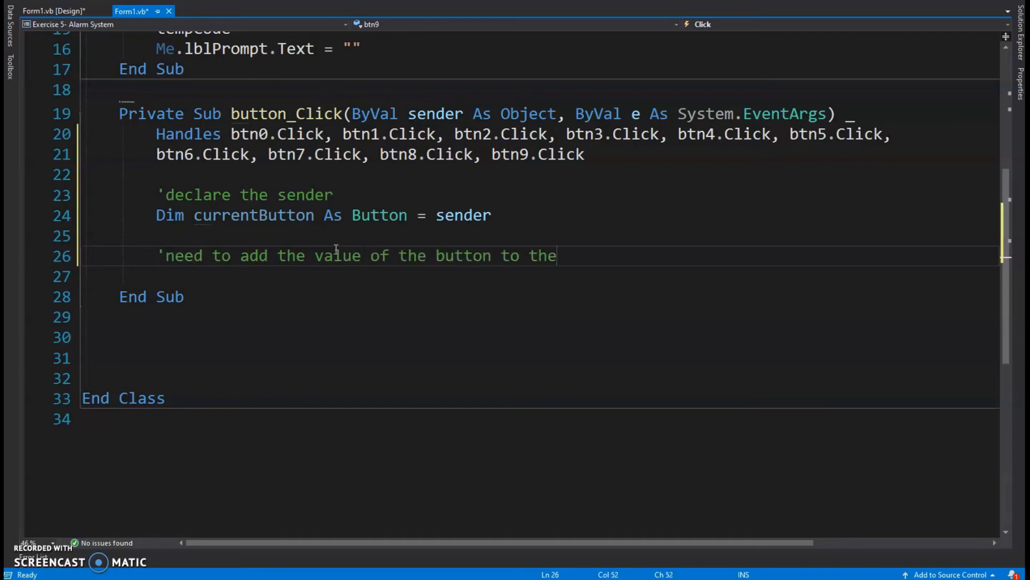
{"action": "type", "text": "code..."}
{"action": "left_click", "coordinate": [539, 275]}
{"action": "type", "text": "'"}
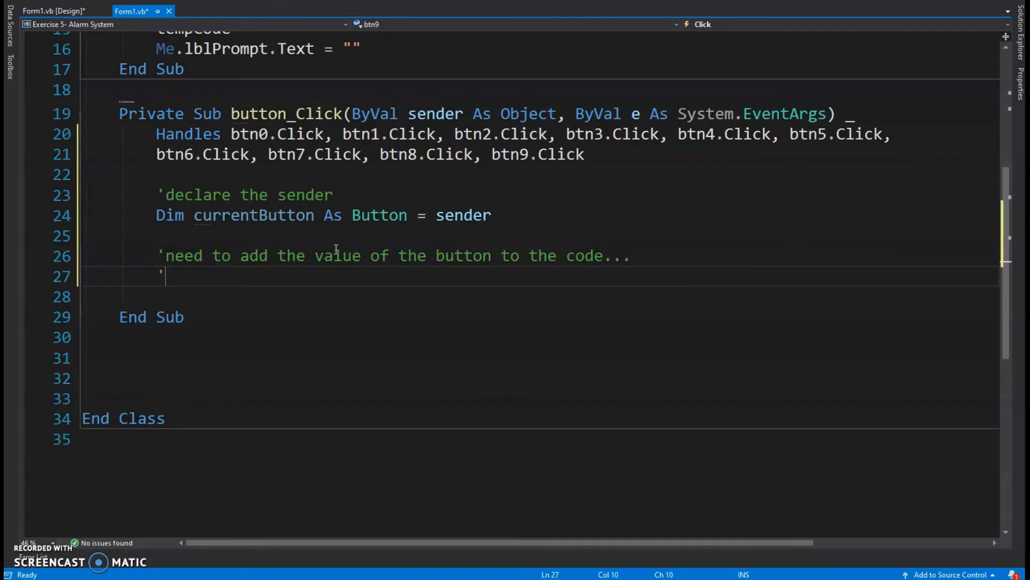
{"action": "type", "text": "this is what we are us"}
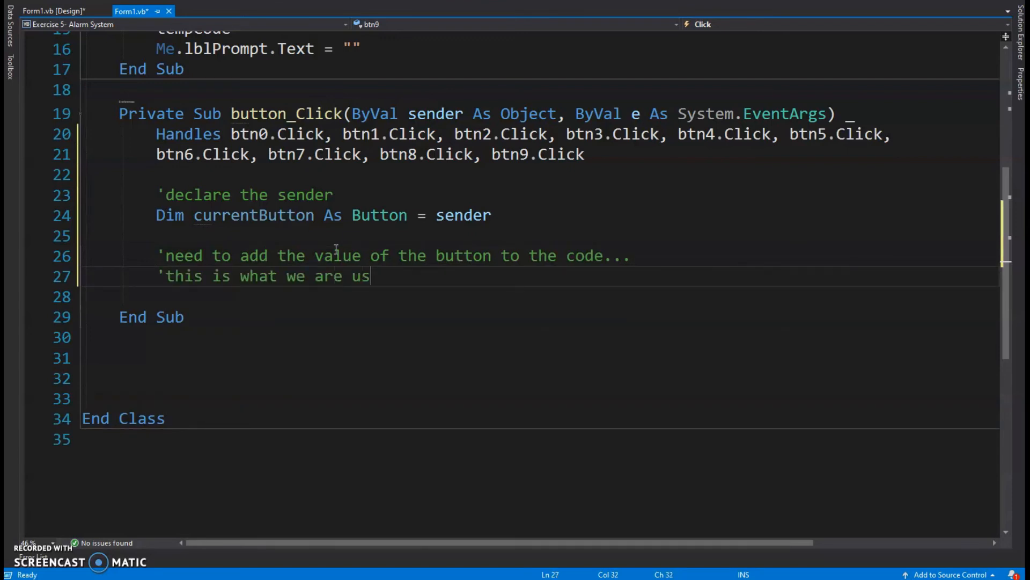
{"action": "type", "text": "ing the tag proper"}
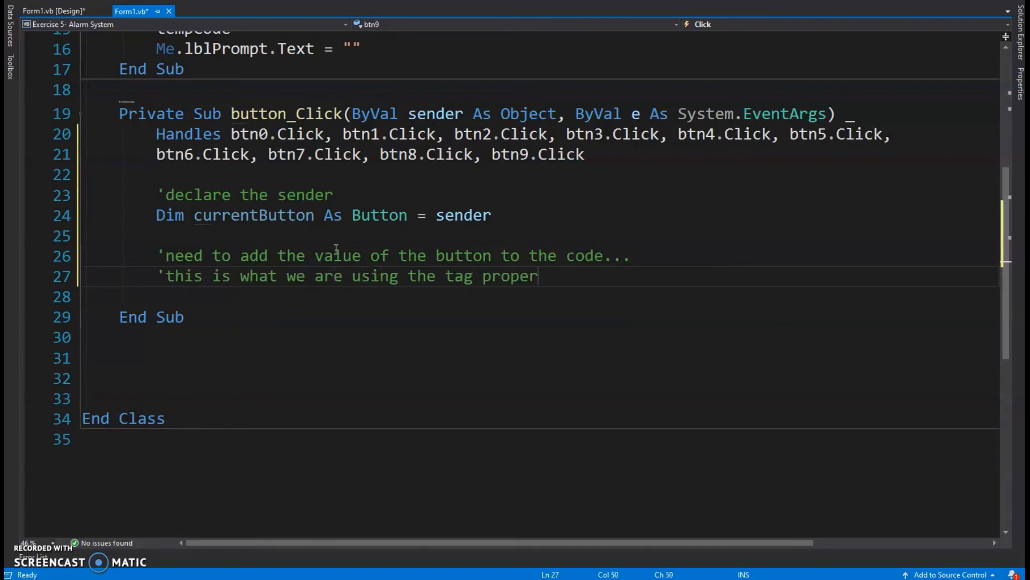
{"action": "type", "text": "ty for."}
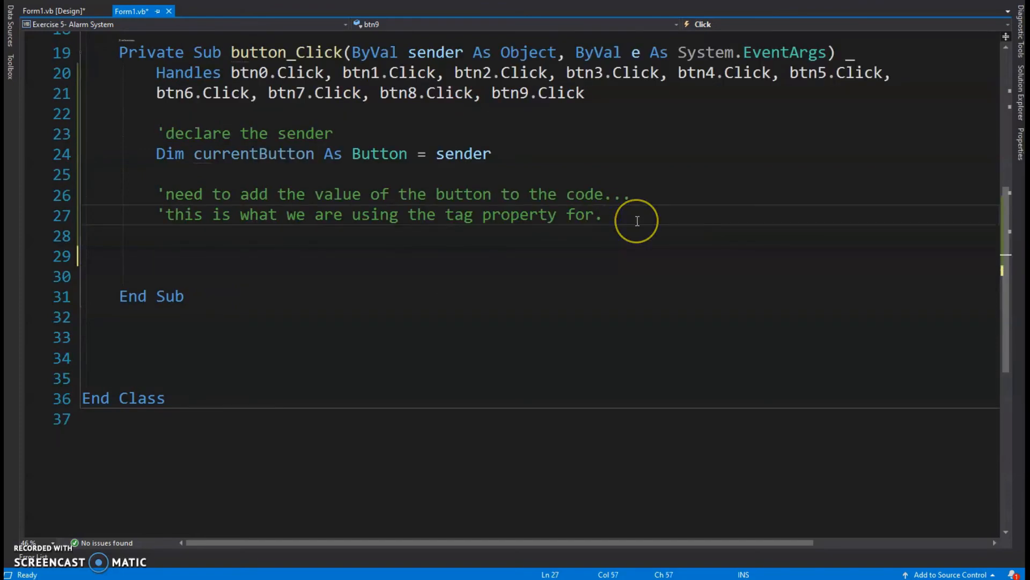
Add the line tempCode += currentButton.Tag beneath the comments.
{"action": "key", "text": "Enter"}
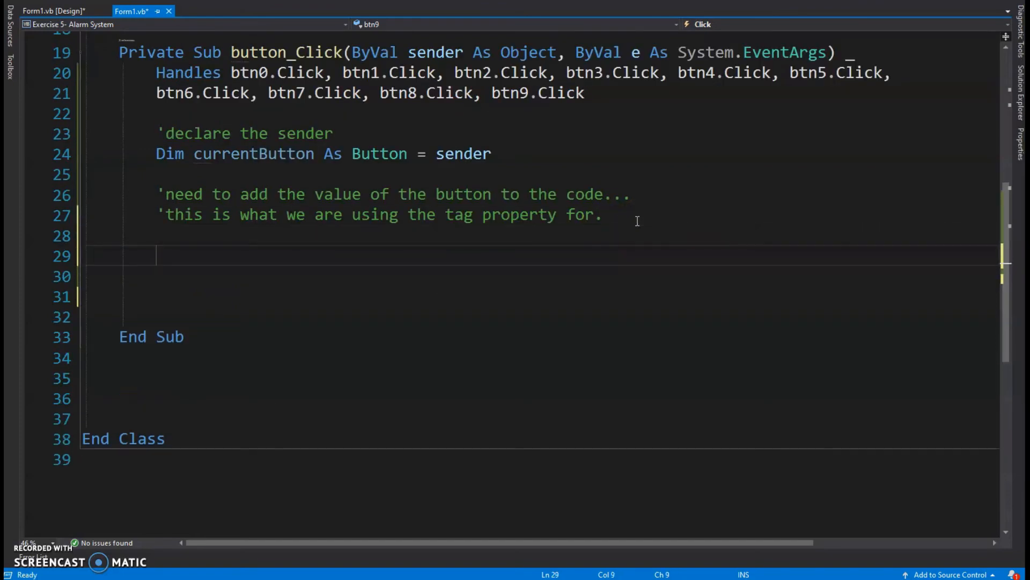
{"action": "type", "text": "t"}
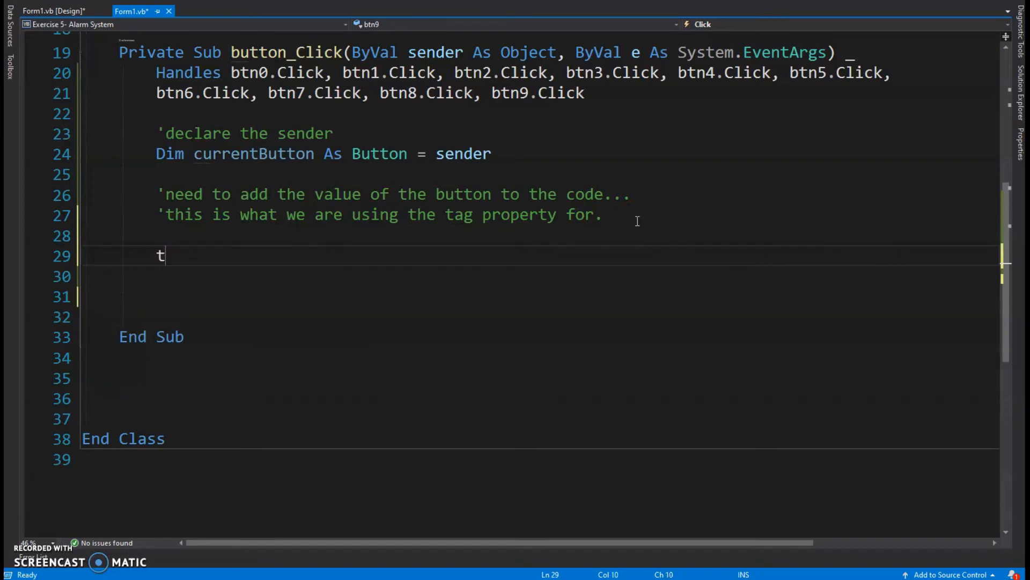
{"action": "type", "text": "empCode"}
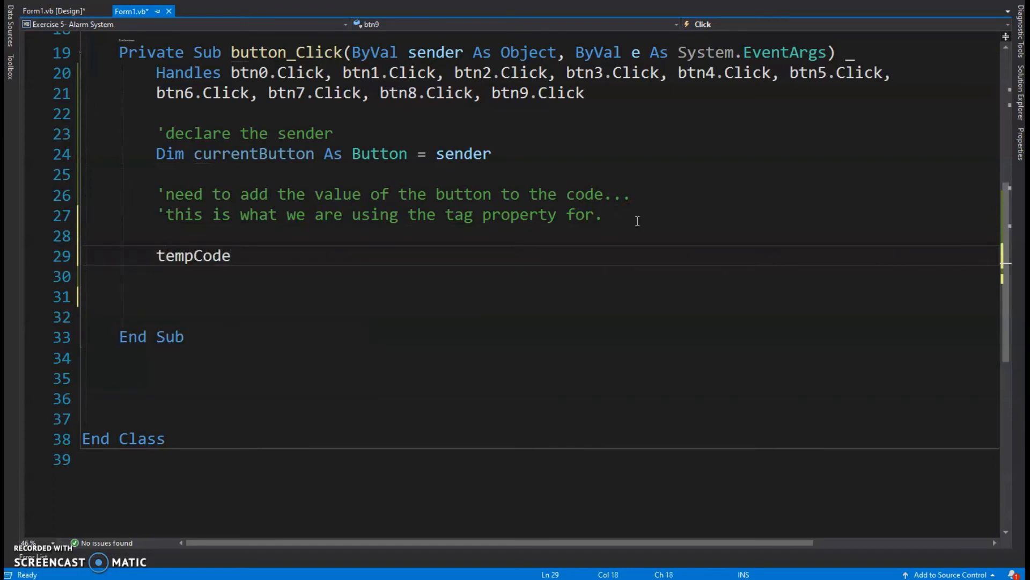
{"action": "type", "text": "+="}
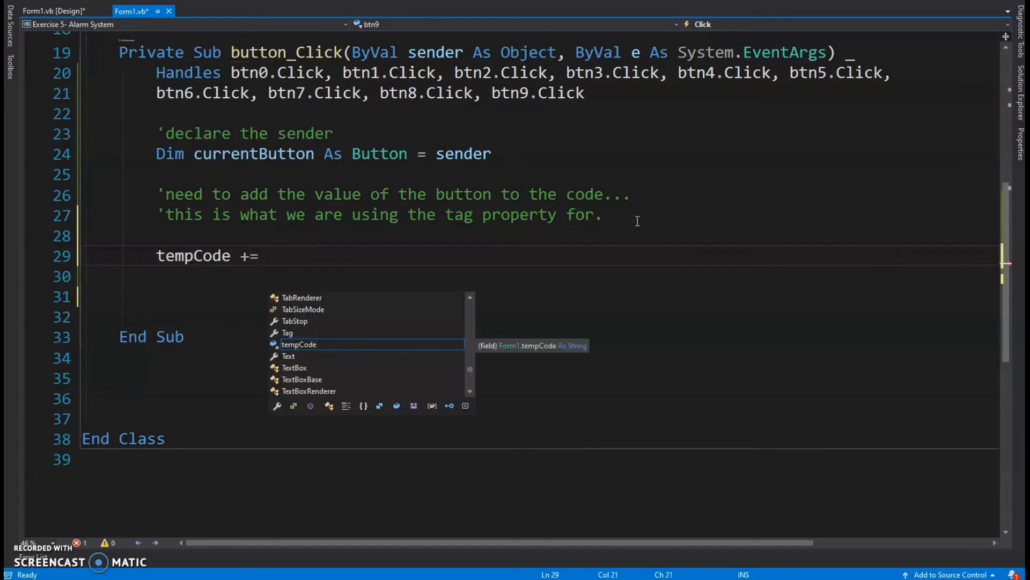
{"action": "type", "text": "curren"}
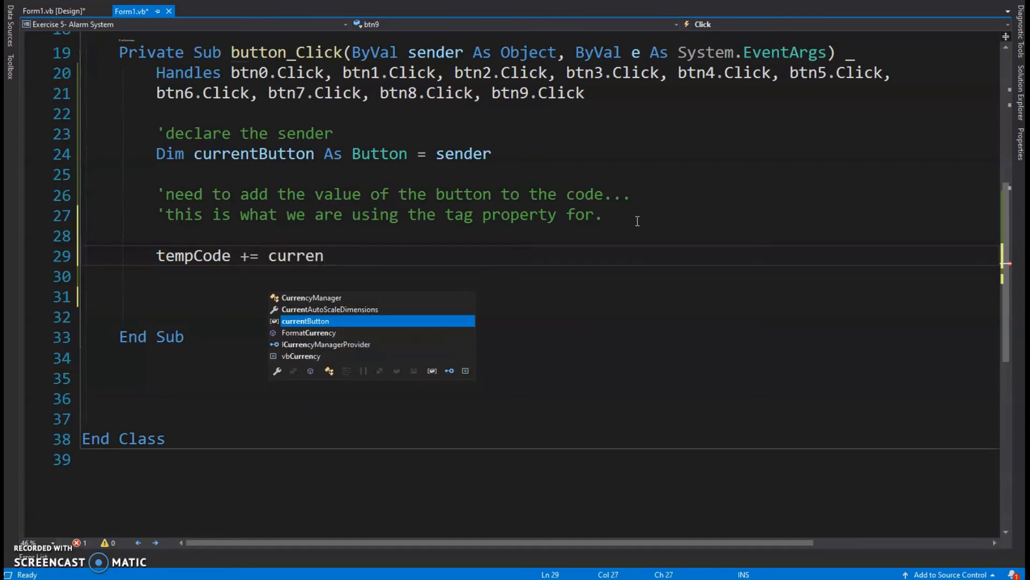
{"action": "type", "text": "tButton.tag"}
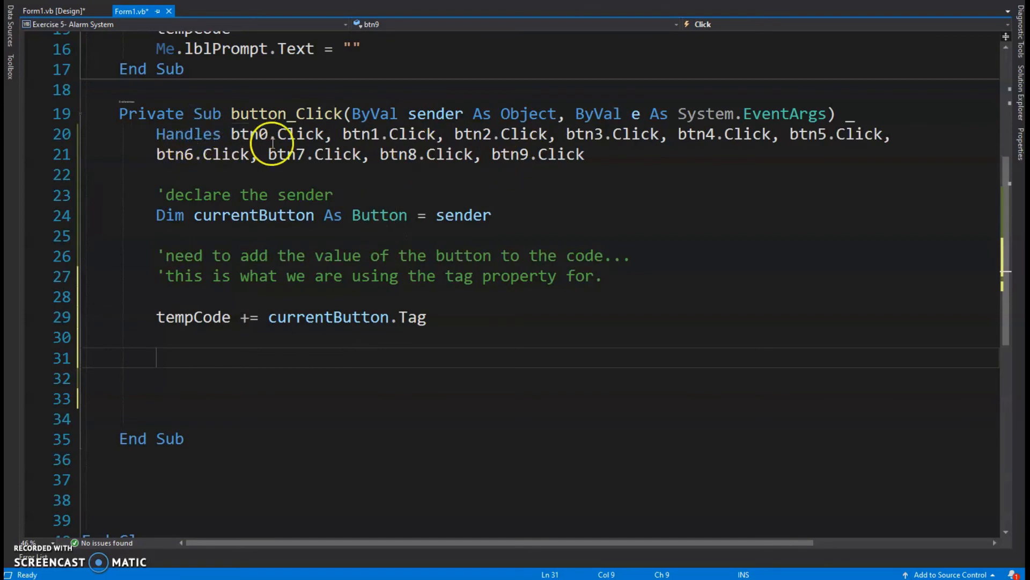
{"action": "mouse_move", "coordinate": [189, 317]}
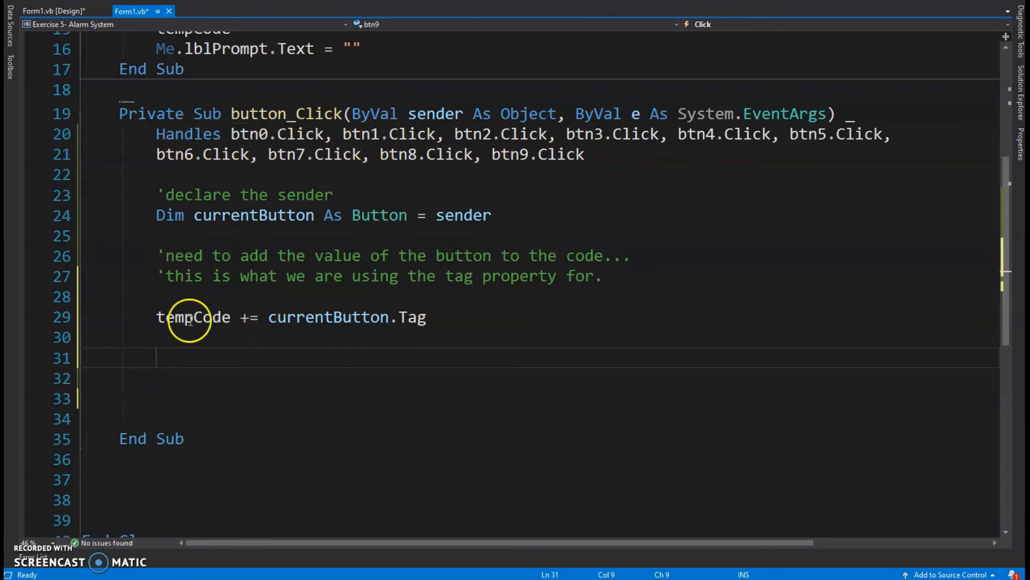
{"action": "mouse_move", "coordinate": [644, 133]}
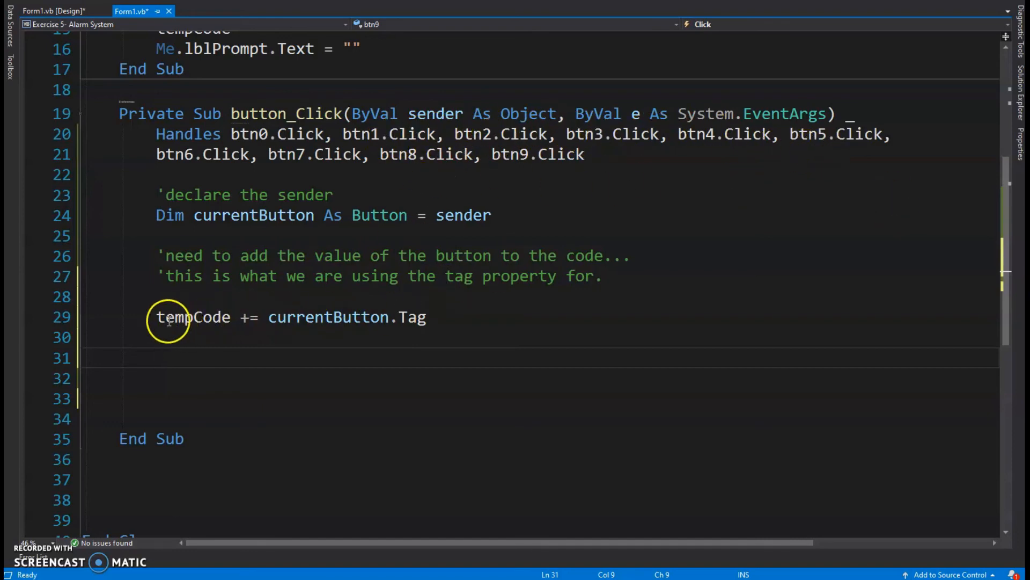
{"action": "left_click", "coordinate": [289, 359]}
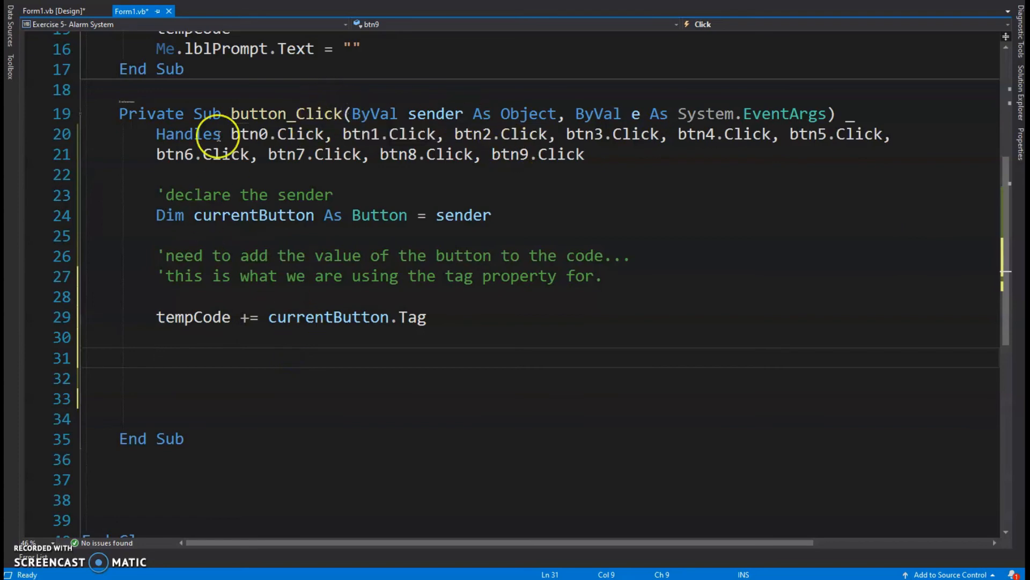
{"action": "mouse_move", "coordinate": [347, 445]}
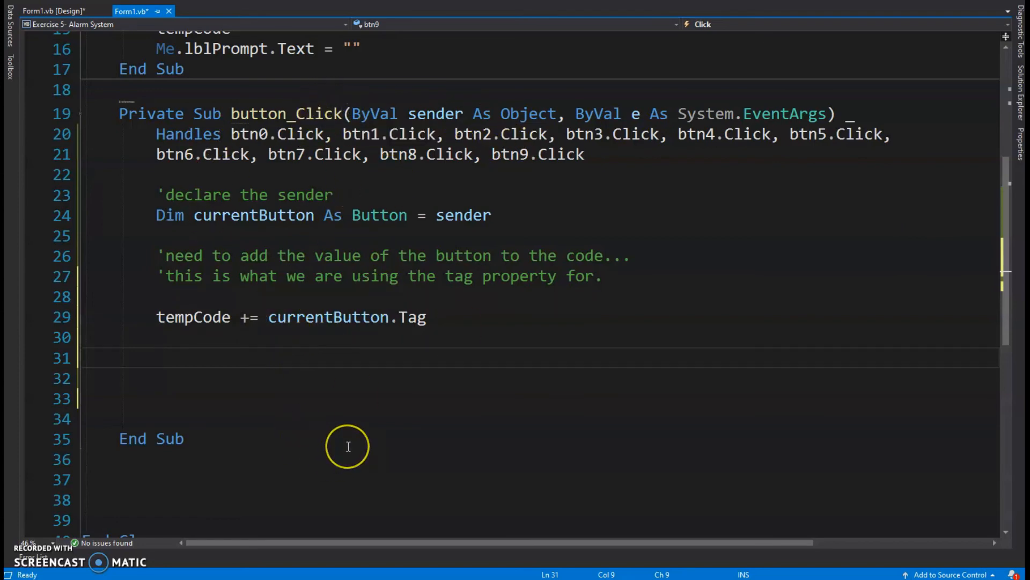
Add an 'update label for debugging....' comment and set lblSHOWME.Text = tempCode.
{"action": "type", "text": "'"}
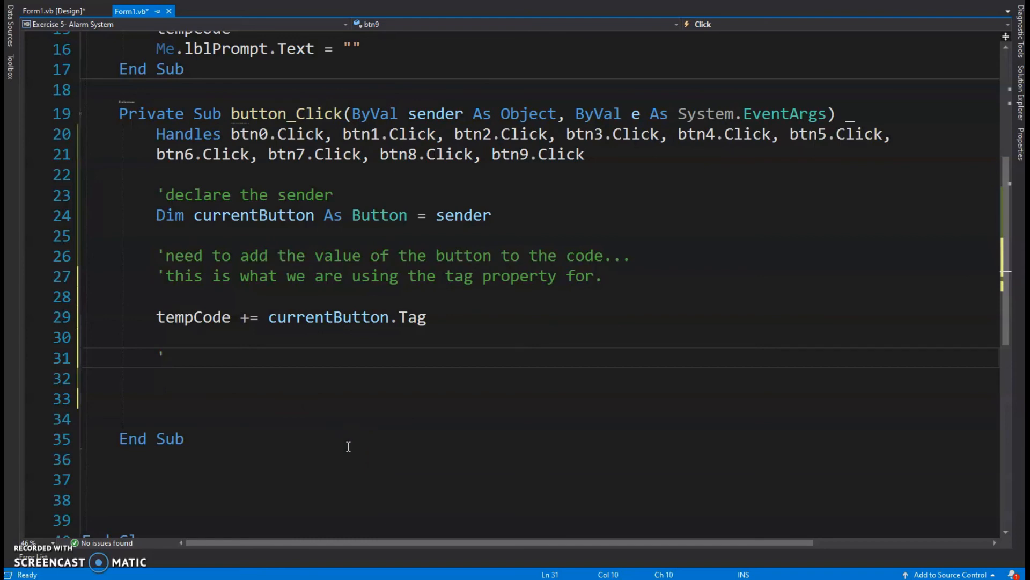
{"action": "type", "text": "u"}
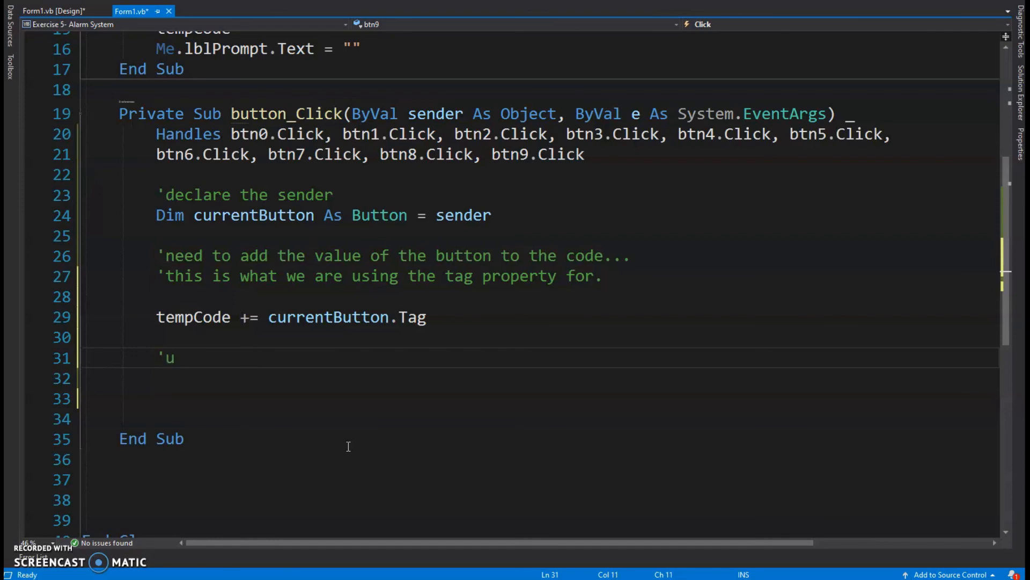
{"action": "type", "text": "pdate label for debugging"}
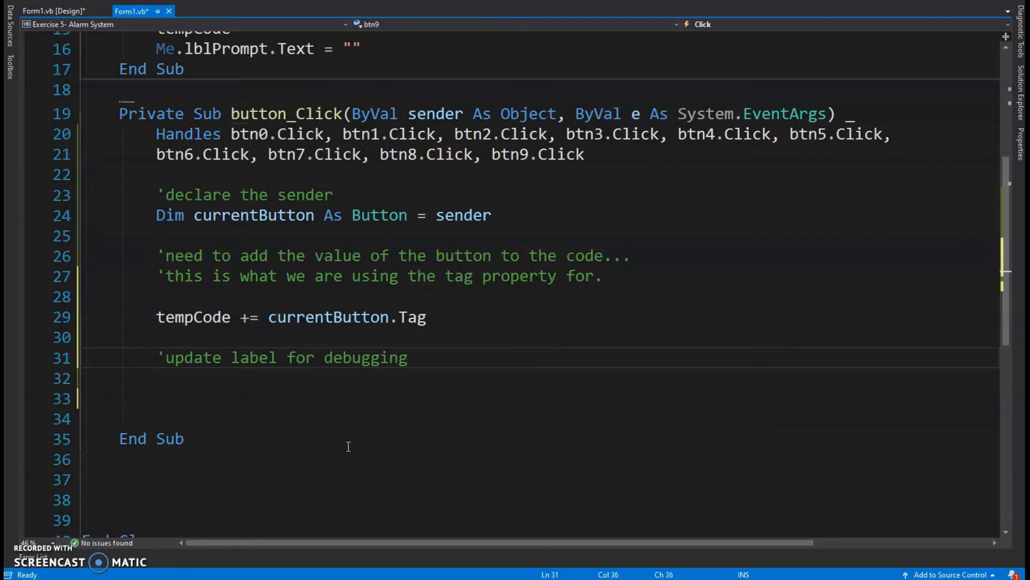
{"action": "type", "text": "...."}
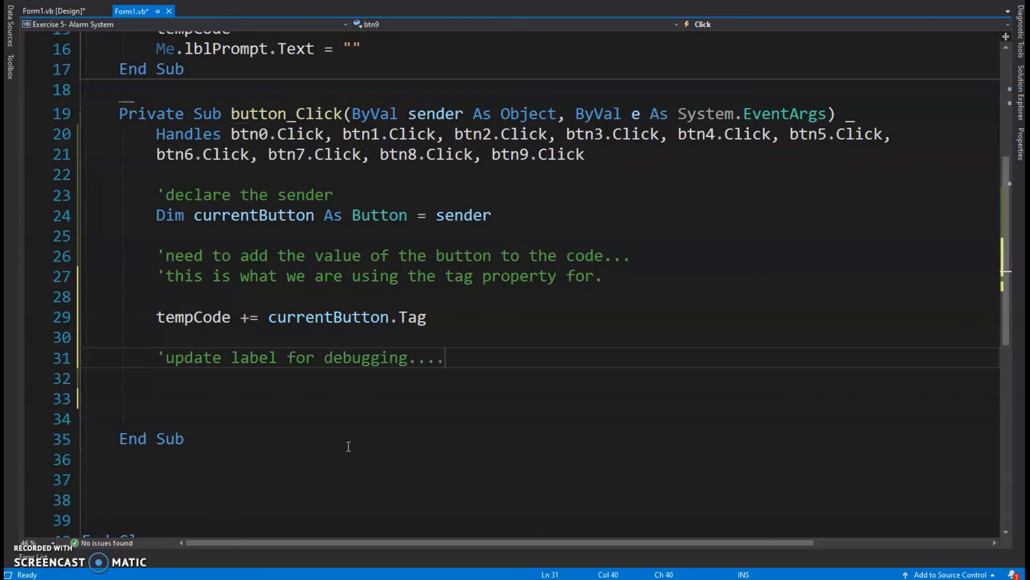
{"action": "type", "text": "l"}
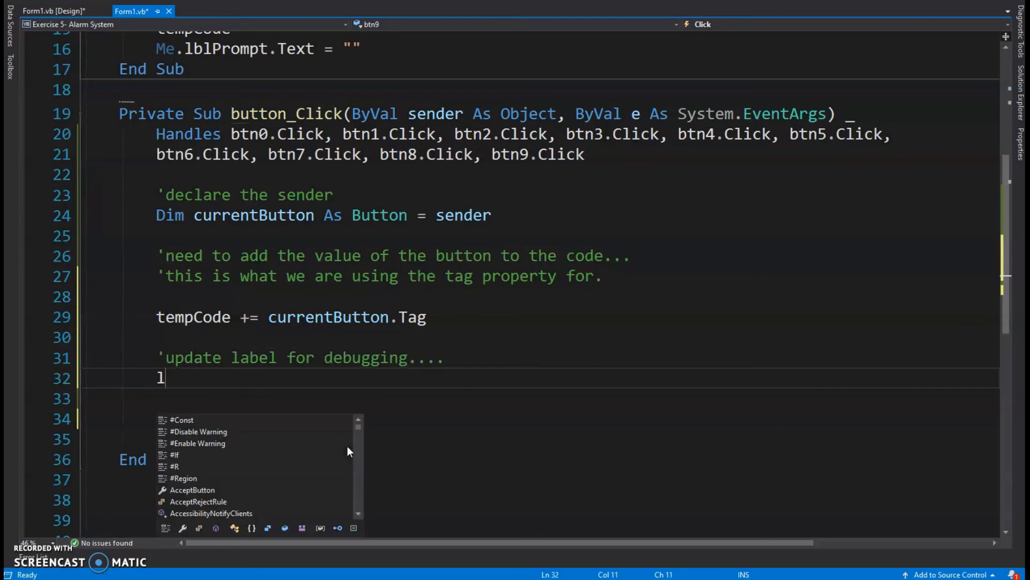
{"action": "type", "text": "blSHOWME"}
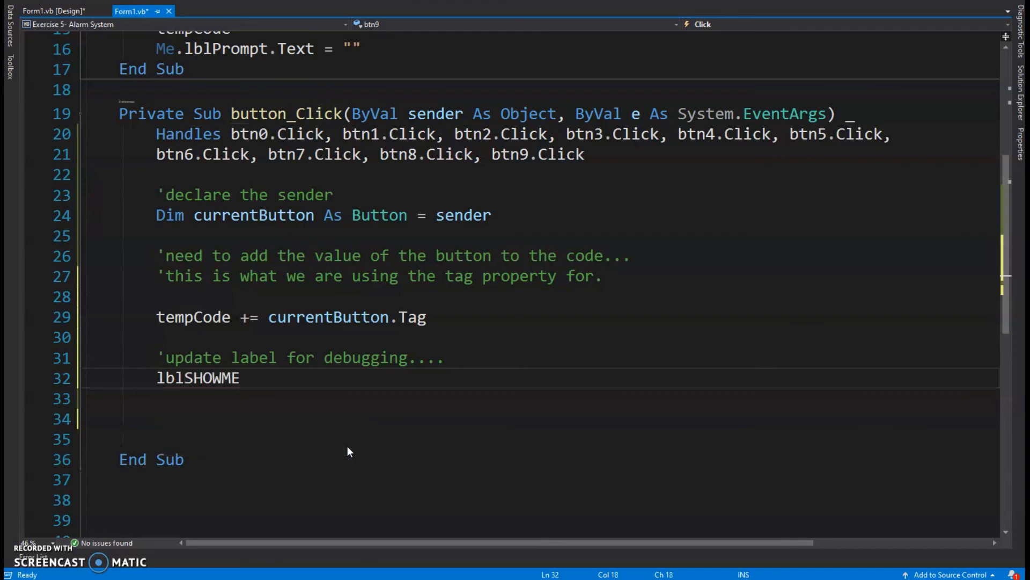
{"action": "type", "text": ".Text ="}
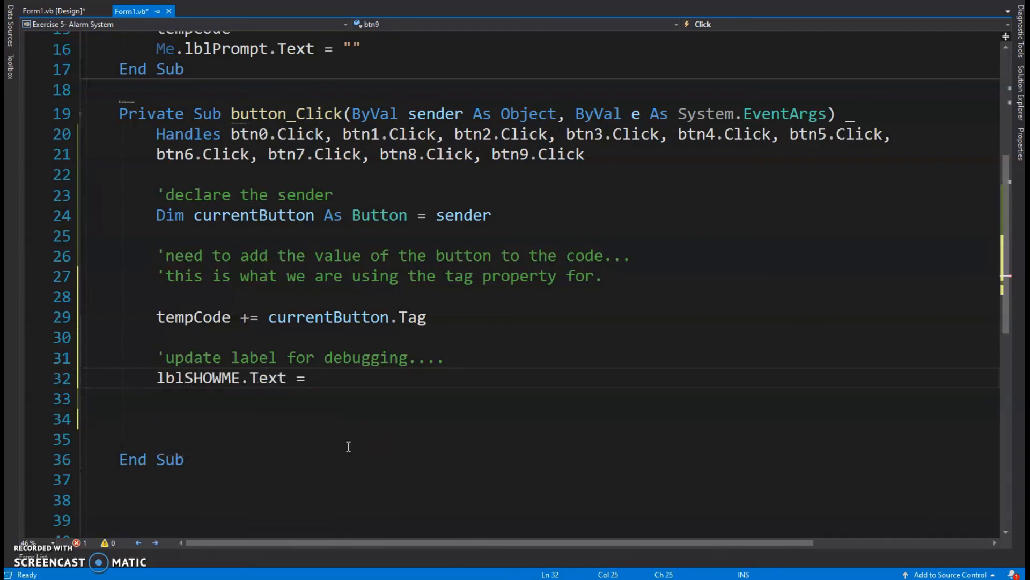
{"action": "type", "text": "tempCode"}
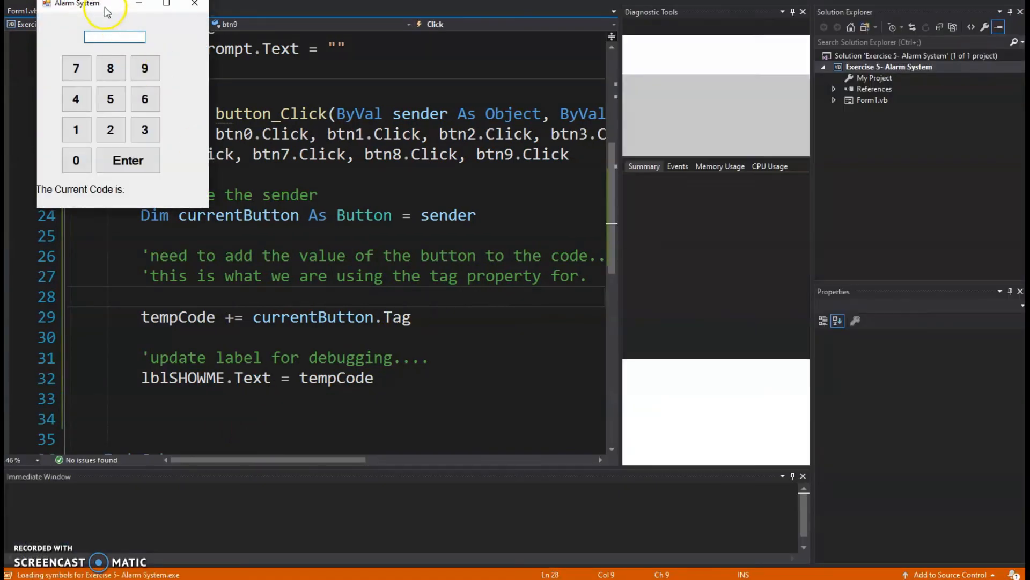
Run the form, submit the wrong code 598 and dismiss the incorrect-code message.
{"action": "left_click", "coordinate": [311, 187]}
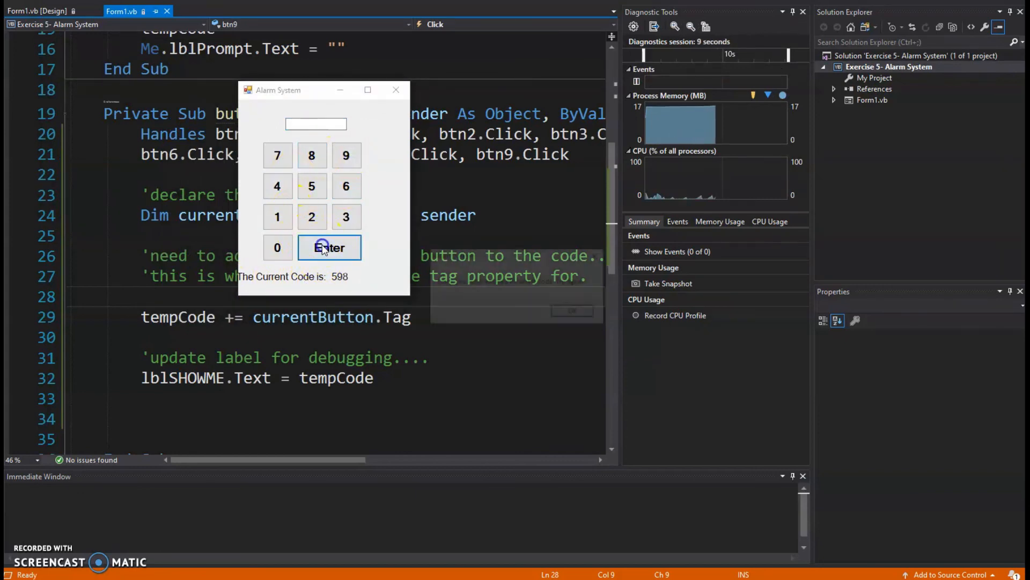
{"action": "left_click", "coordinate": [328, 247]}
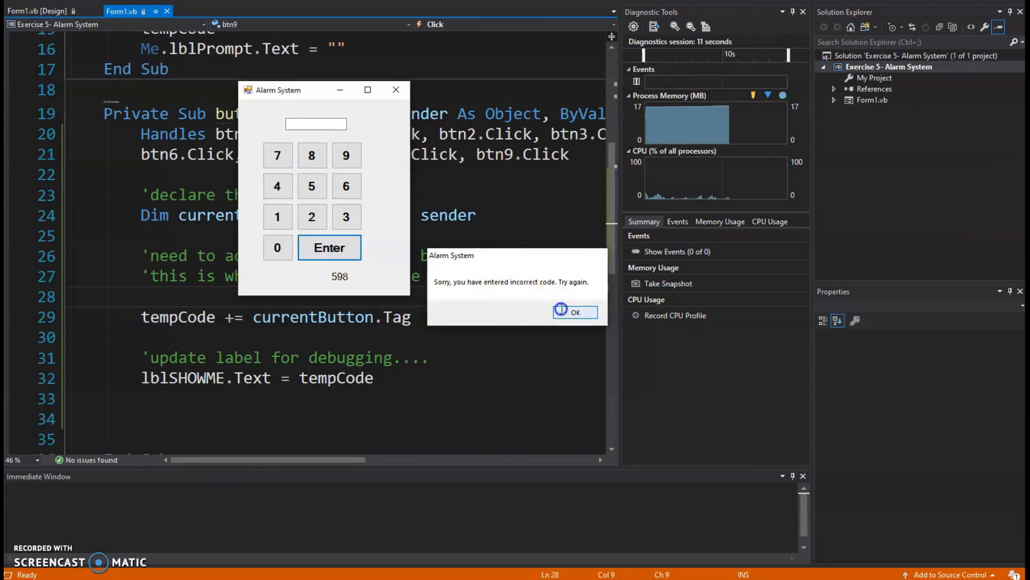
{"action": "left_click", "coordinate": [575, 311]}
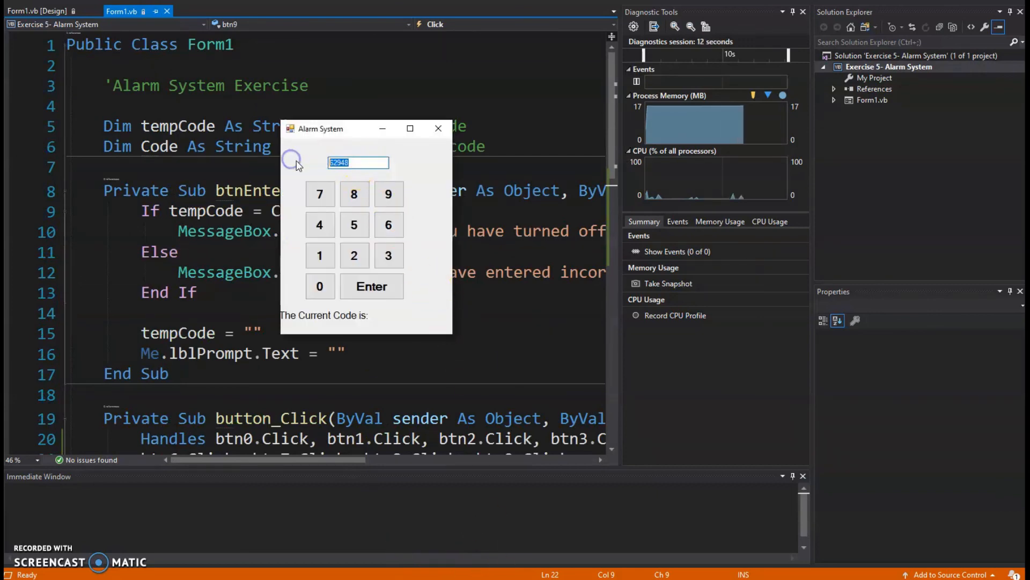
Enter 62498, confirm the alarm turns off and dismiss the message.
{"action": "left_click", "coordinate": [388, 224]}
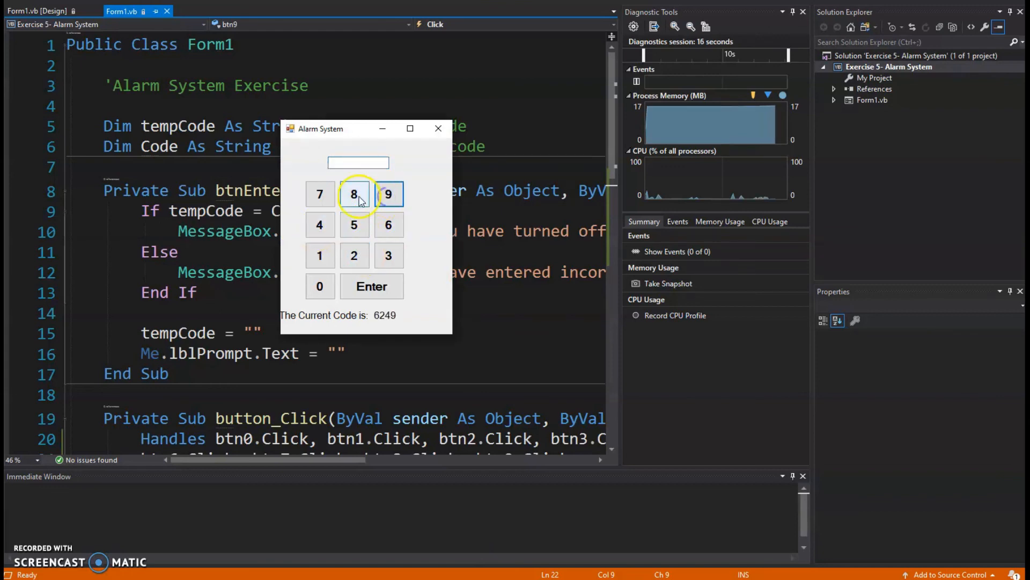
{"action": "left_click", "coordinate": [371, 286]}
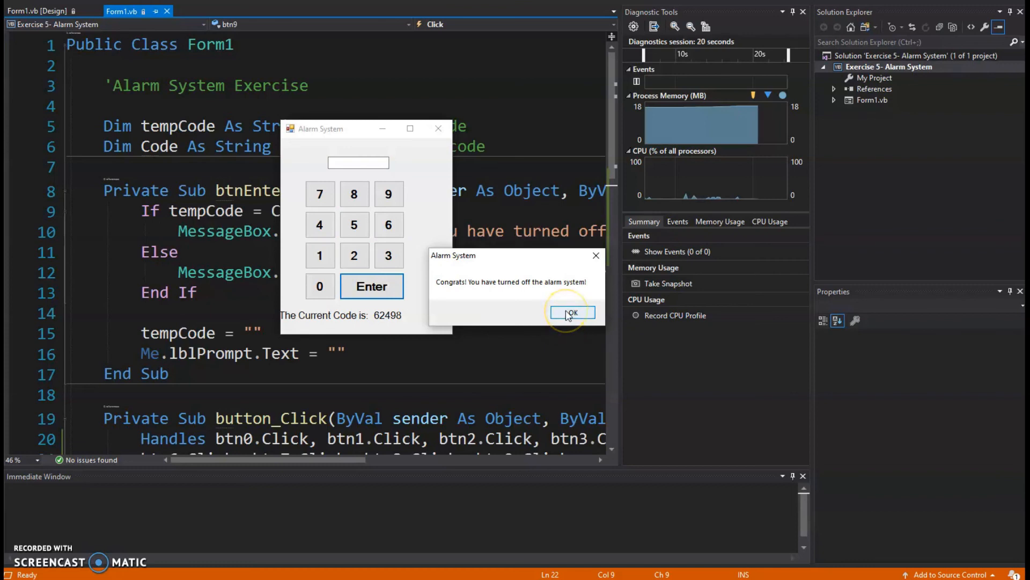
{"action": "left_click", "coordinate": [572, 312]}
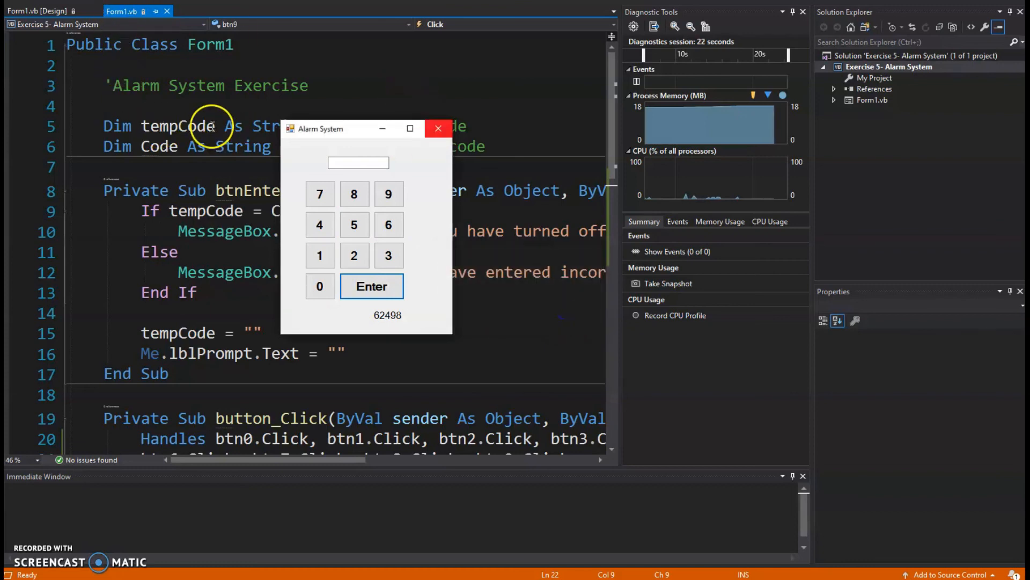